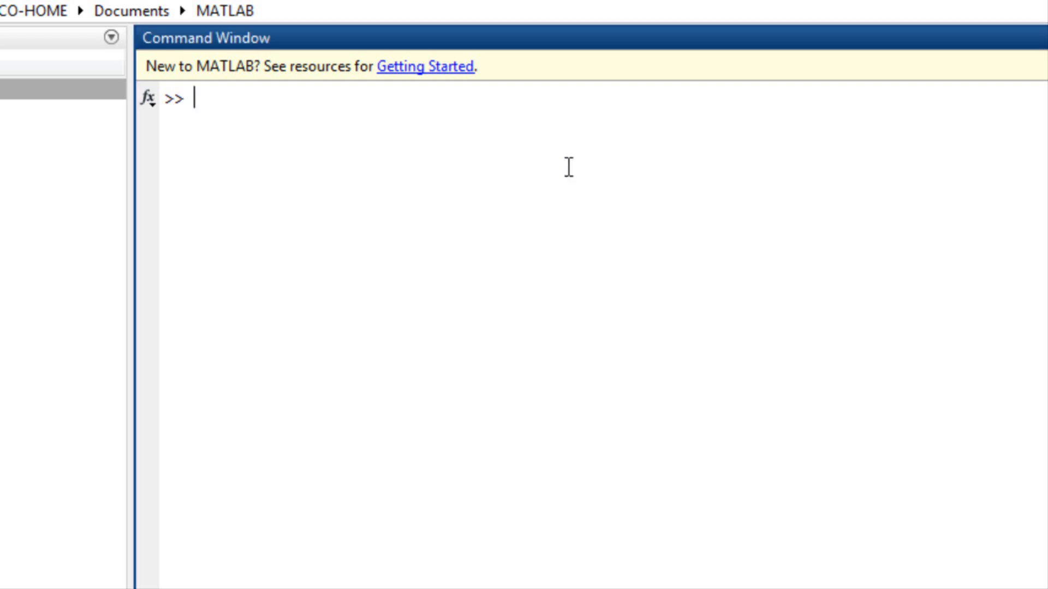
Begin the anonymous function f = @(x1, x2) with first term 1/5*(20+x1).^2.
type("run im")
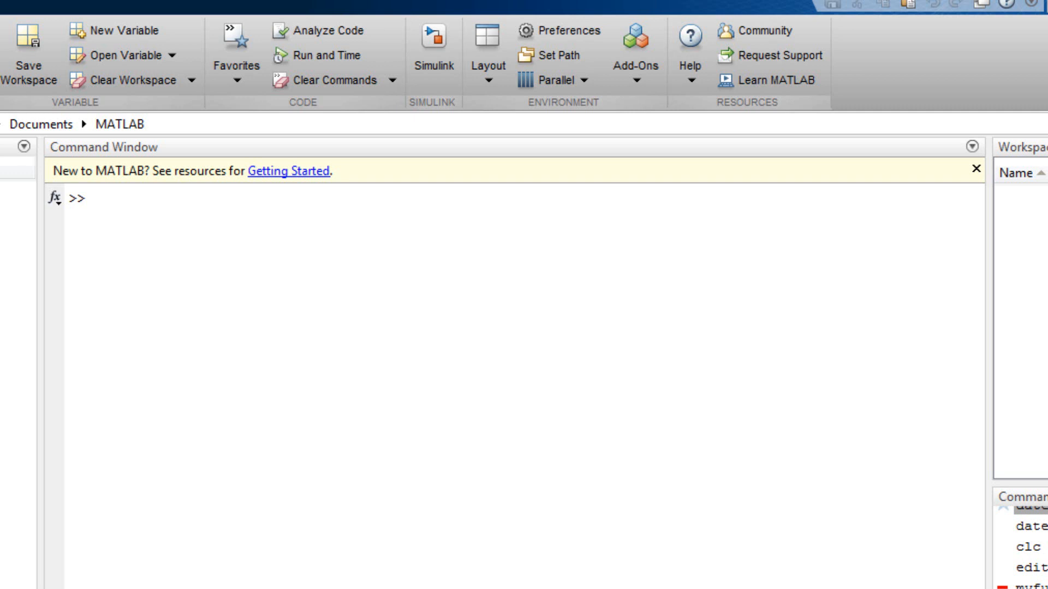
type("f")
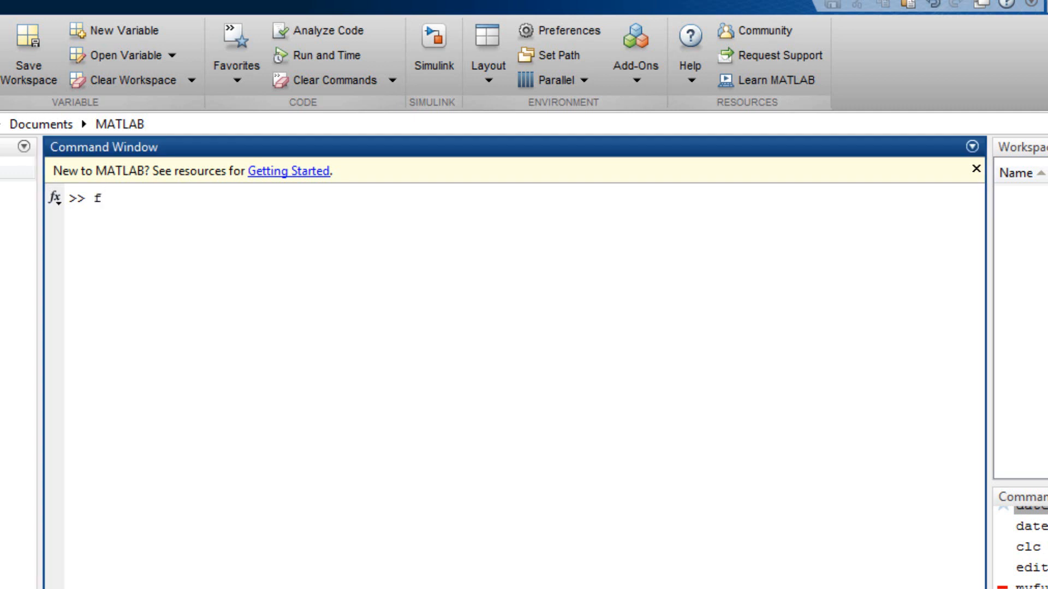
type("= @")
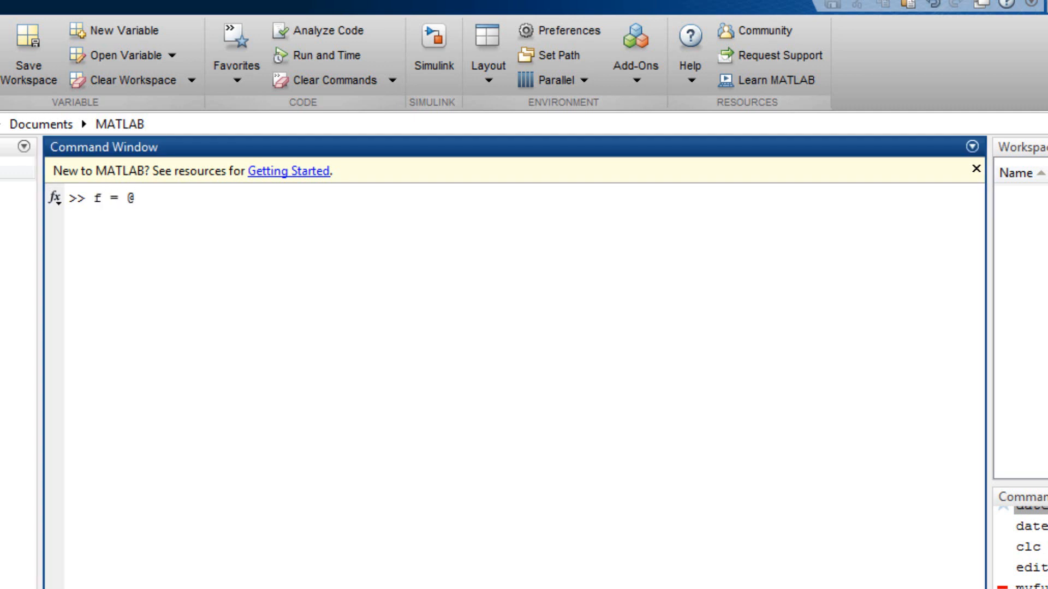
type("(")
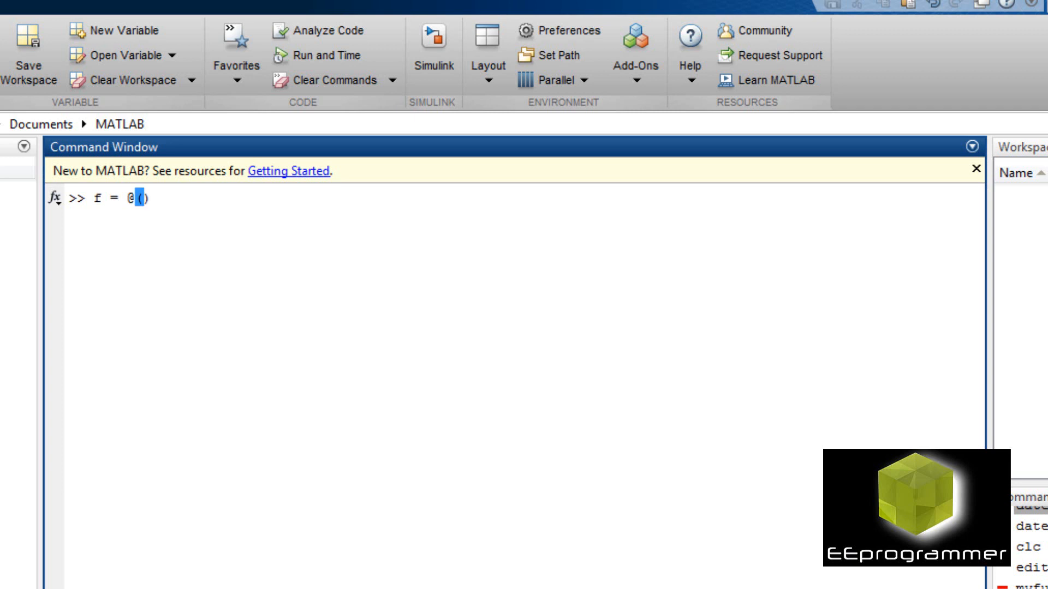
type("x1,")
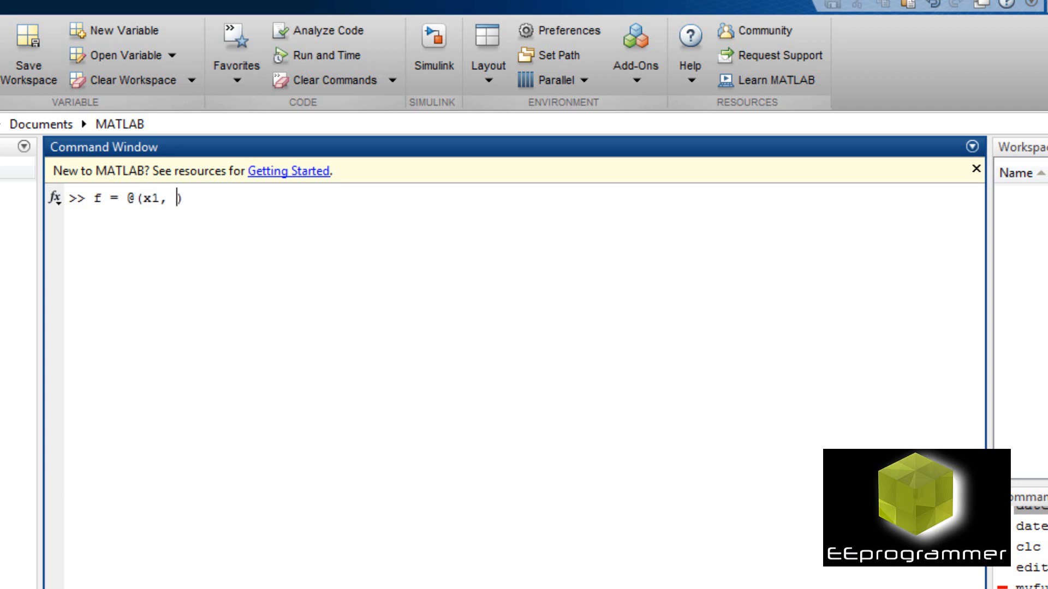
type("x2)")
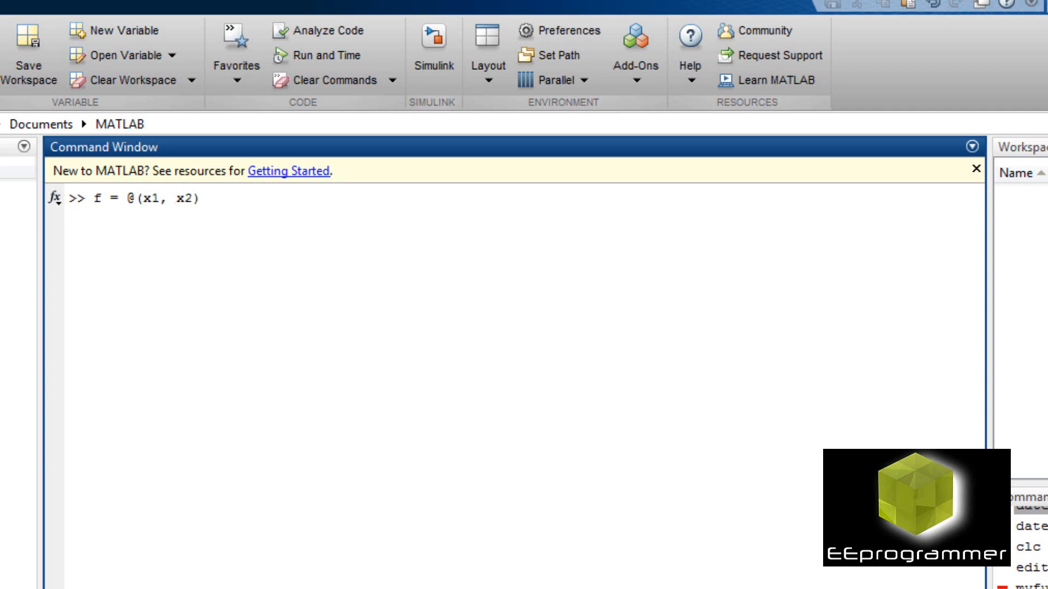
type("1")
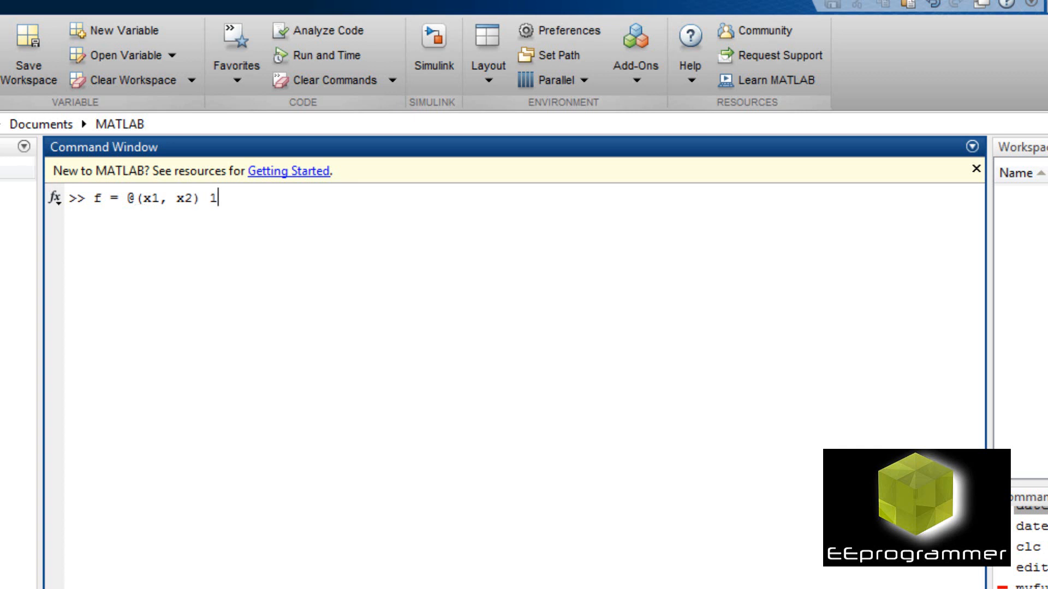
type("/5*")
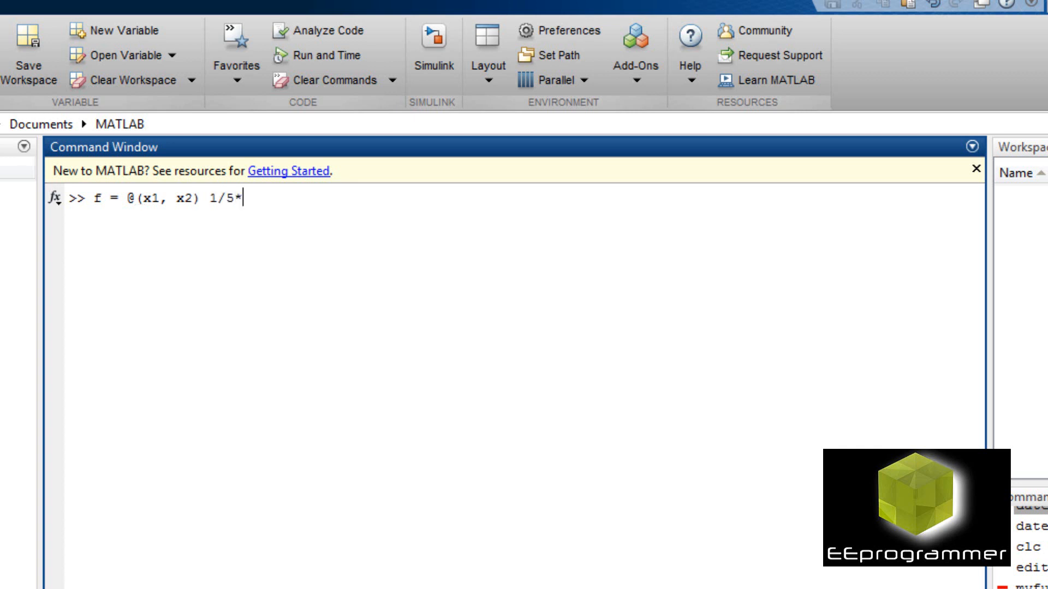
type("(")
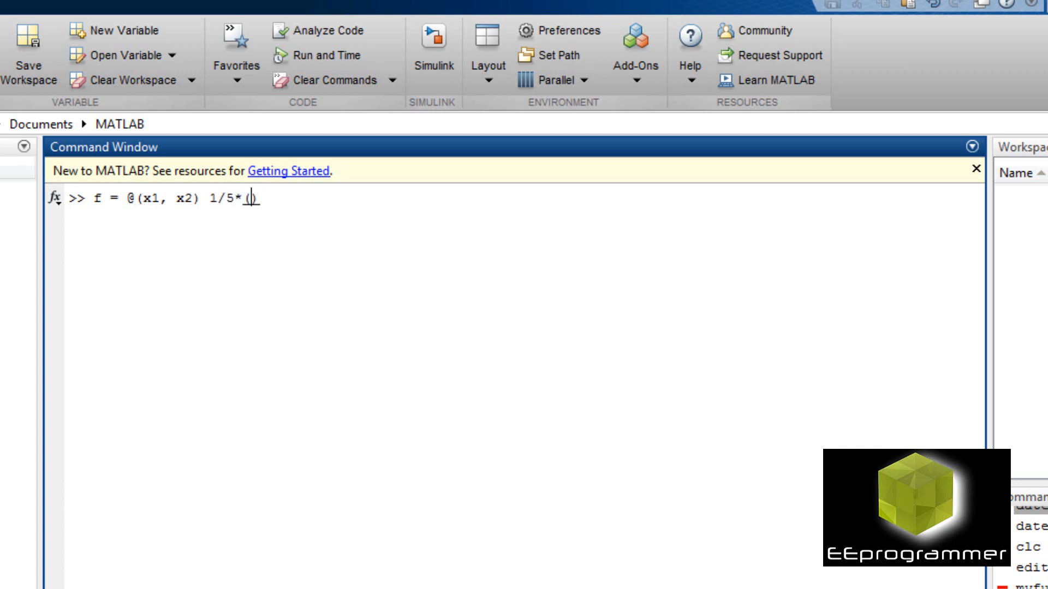
type("(20+")
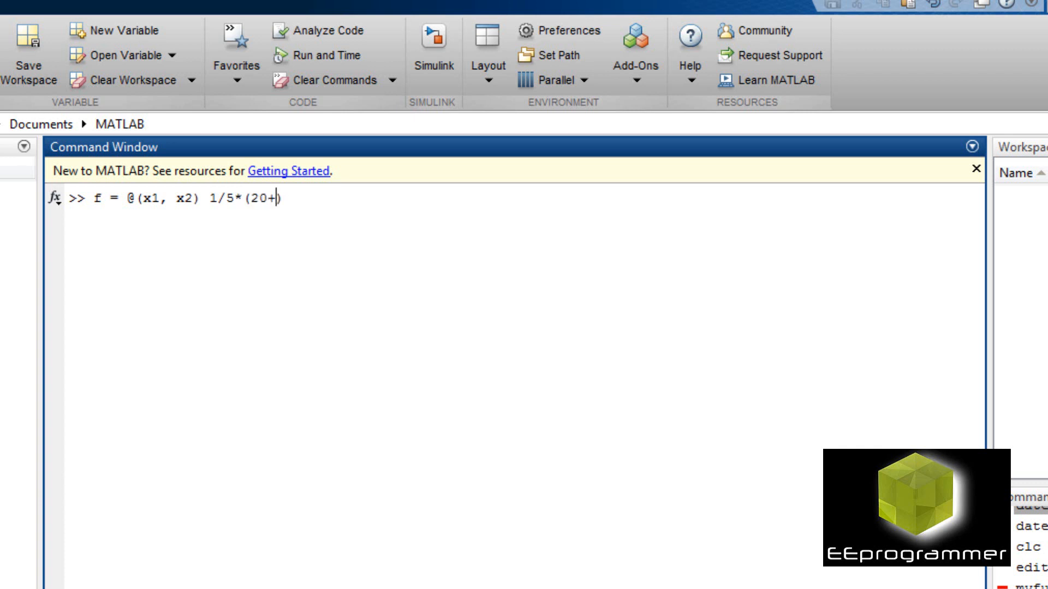
type("x1")
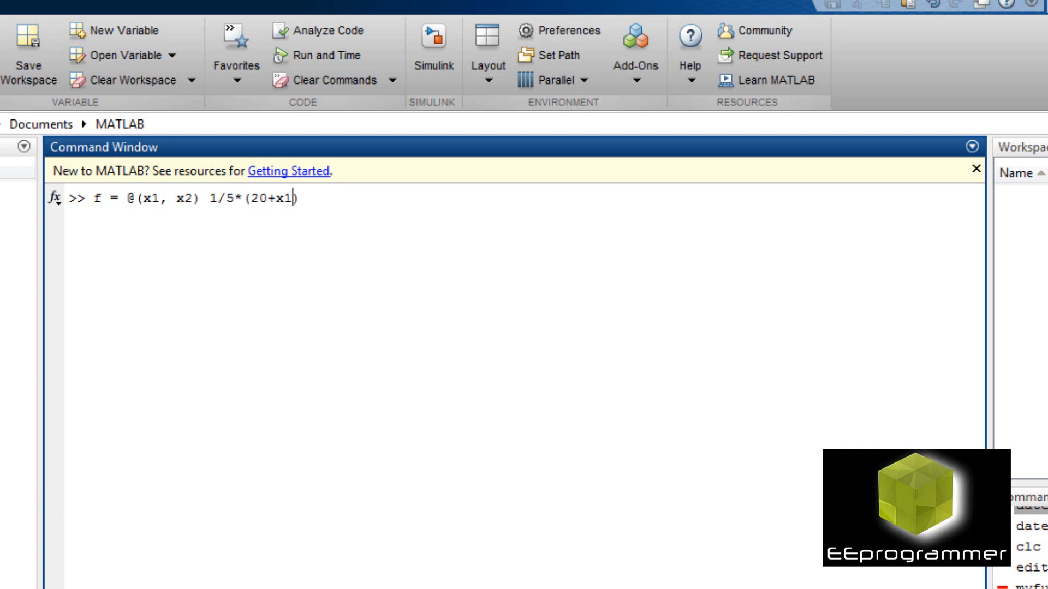
type(".")
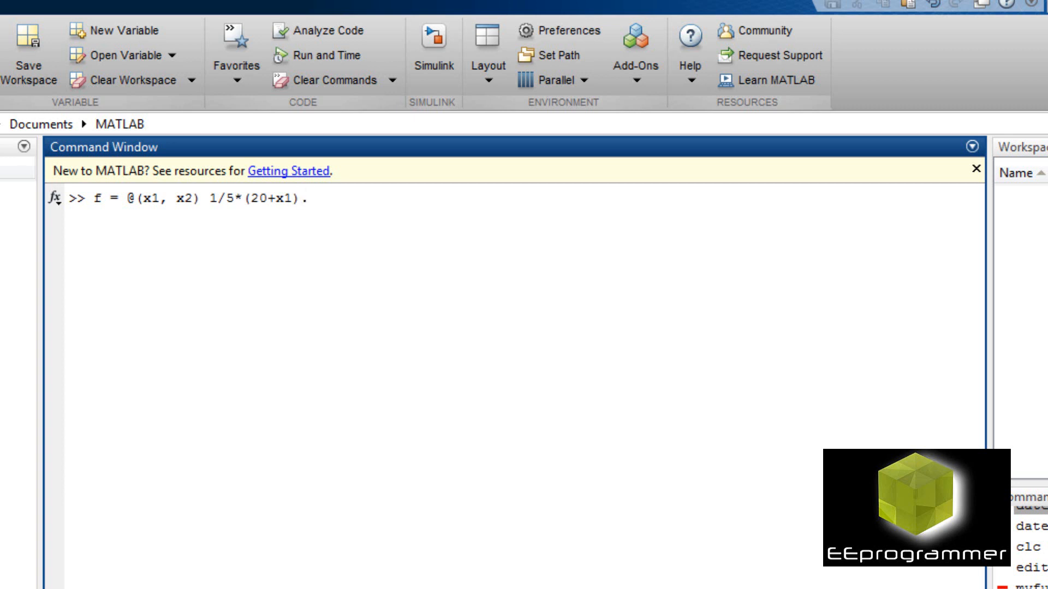
type("^2")
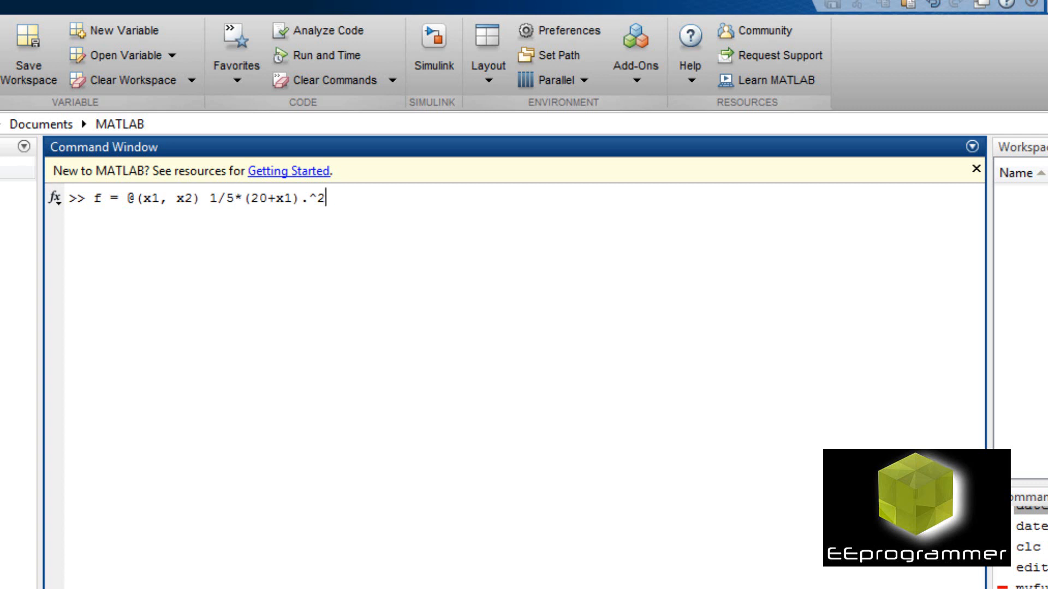
Add the second term 1/5*(10+x2) with a mistyped exponent, triggering an invalid-expression error.
type("+")
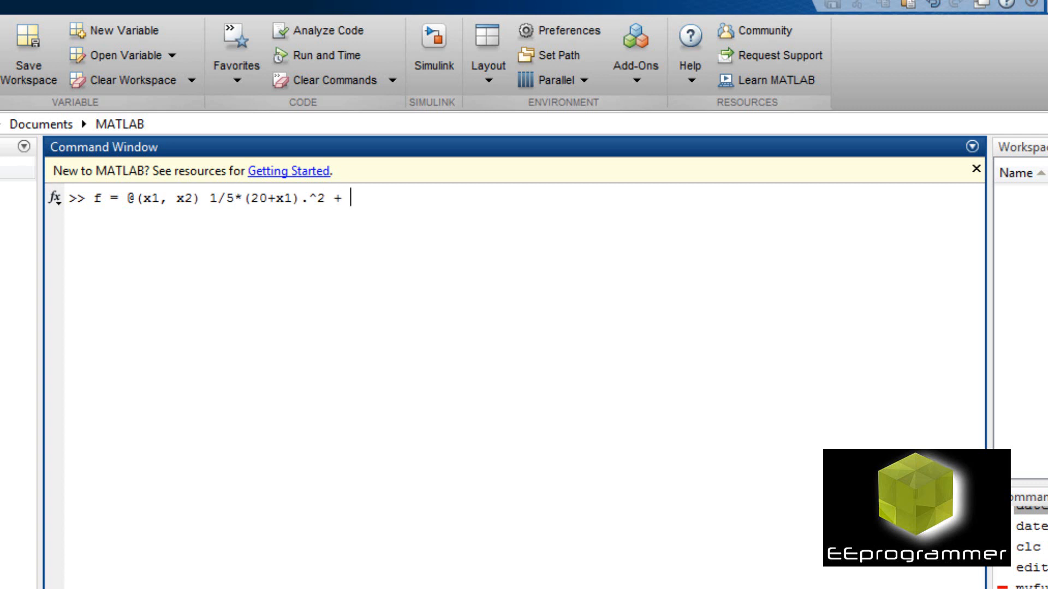
type("1/5")
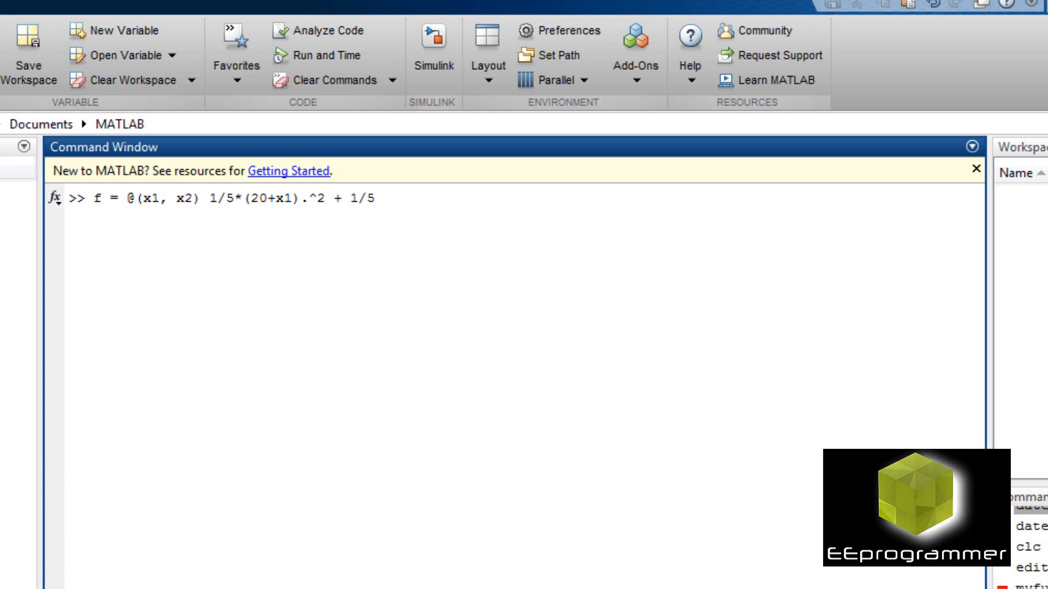
type("*")
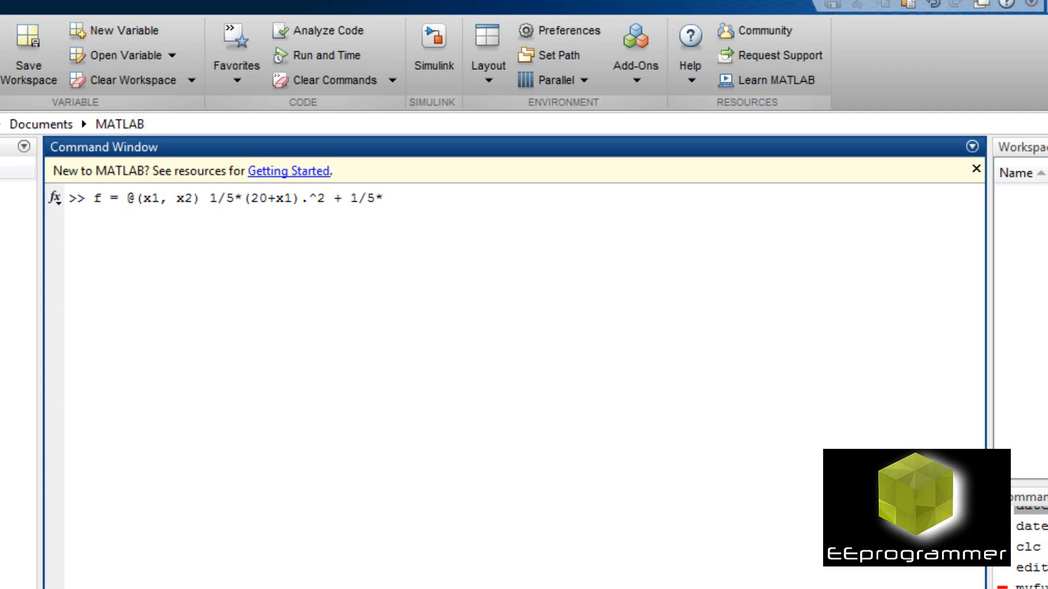
type("(10")
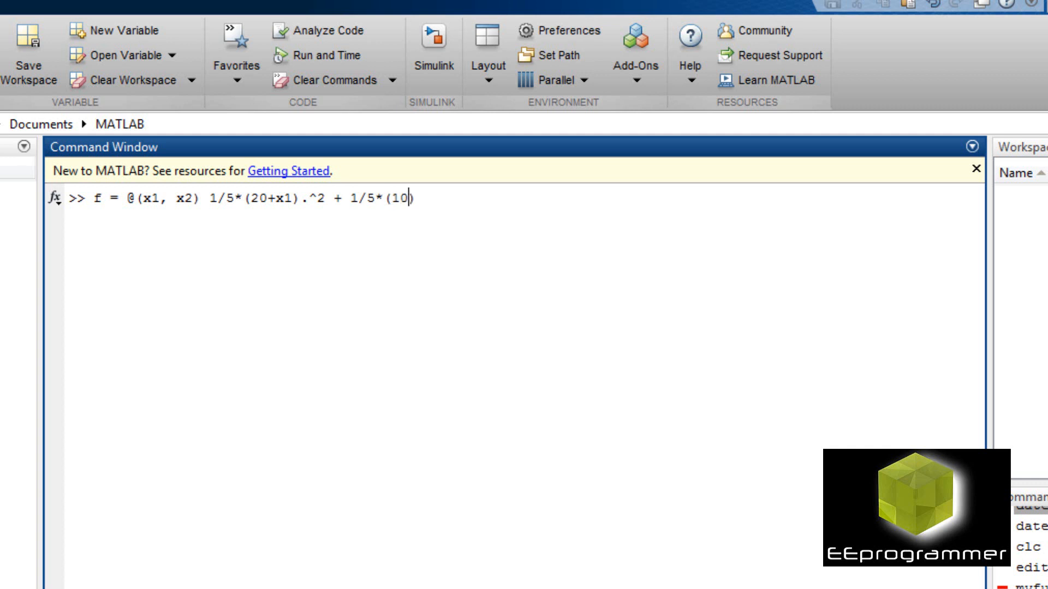
type("x")
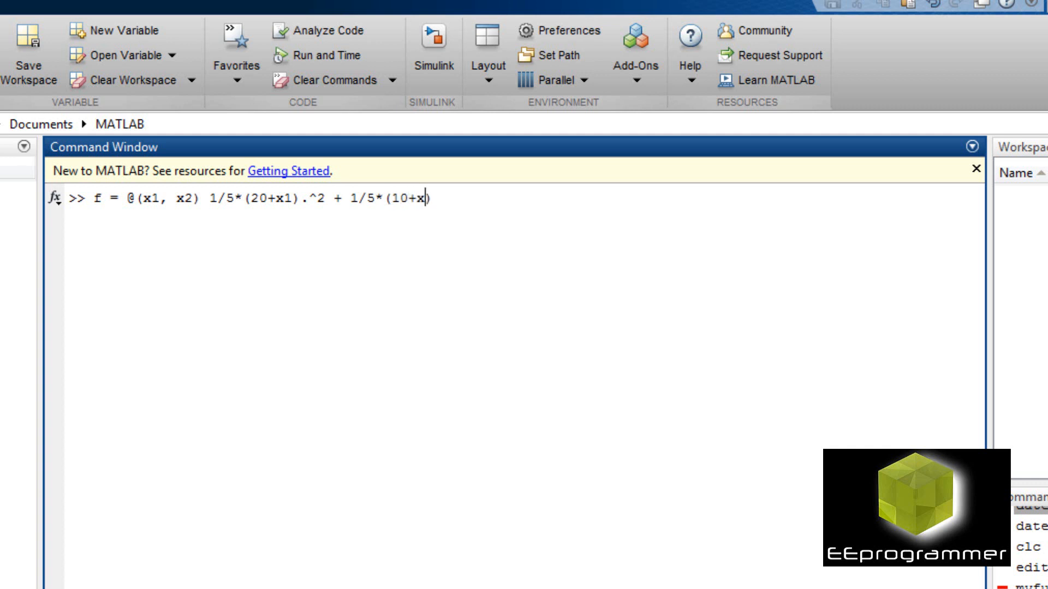
type("2)")
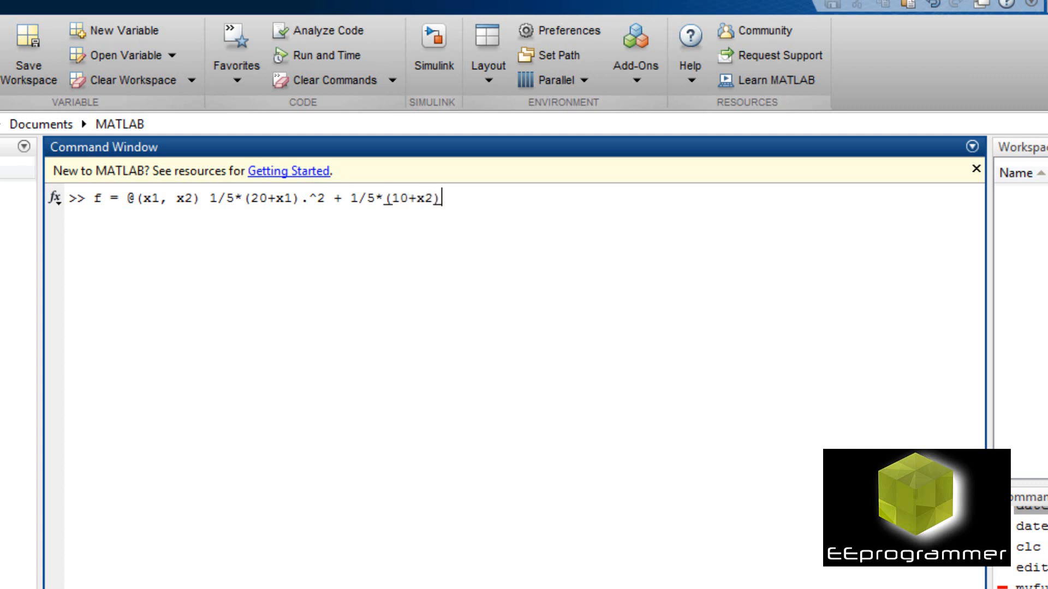
type(".@")
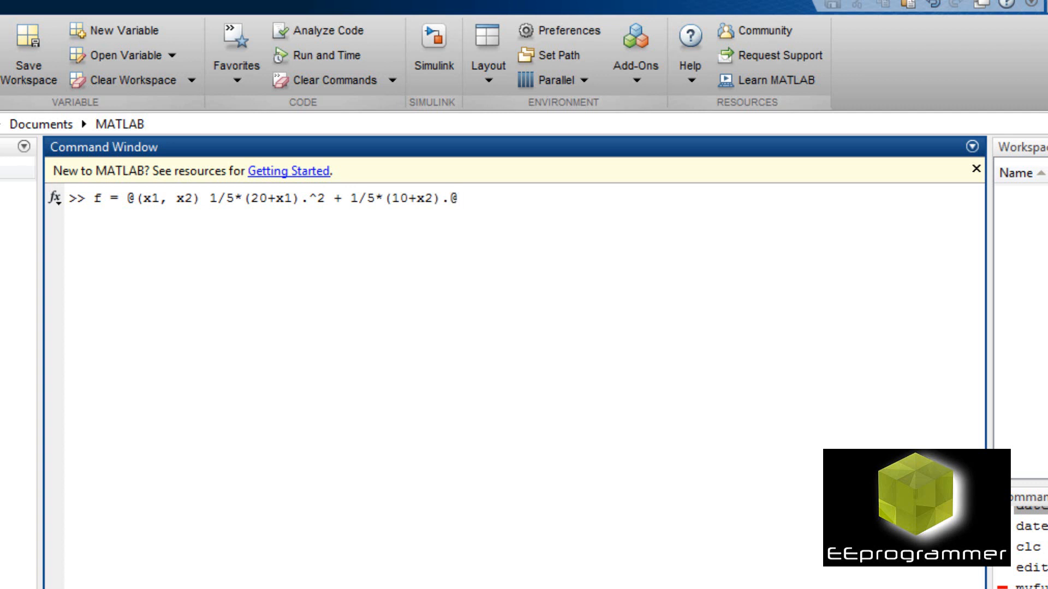
type("2")
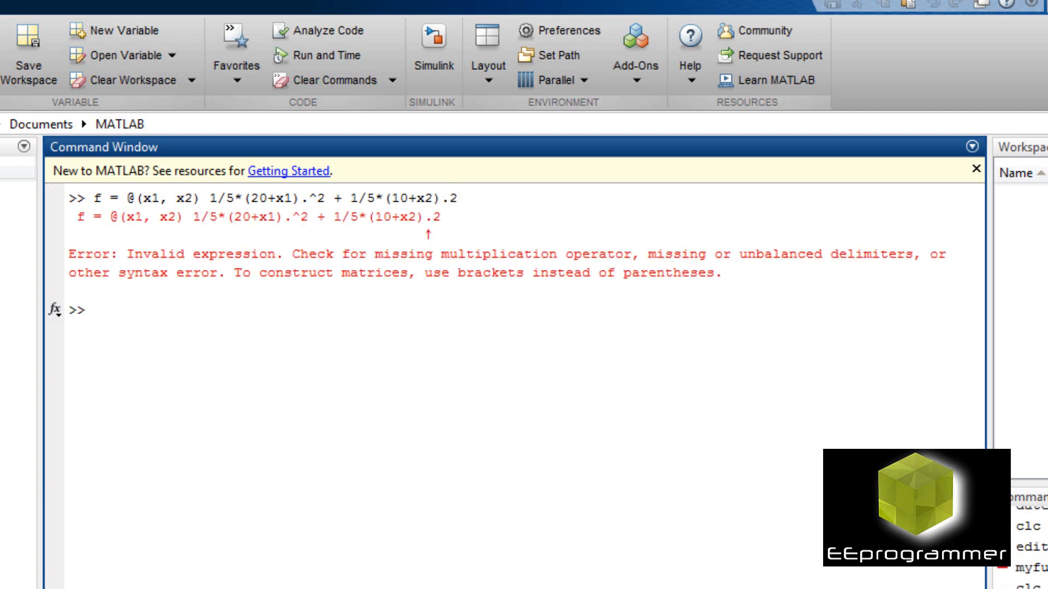
Recall the command, fix the exponent to (10+x2).^2 and define f successfully.
type("f = @(x1, x2) 1/5*(20+x1).^2 + 1/5*(10+x2).2")
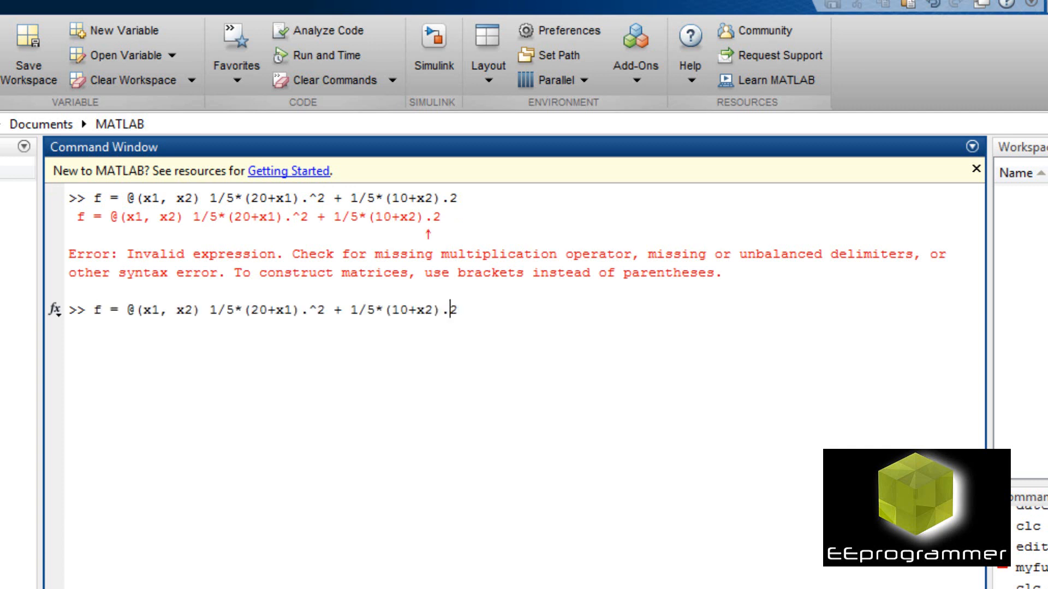
type("^")
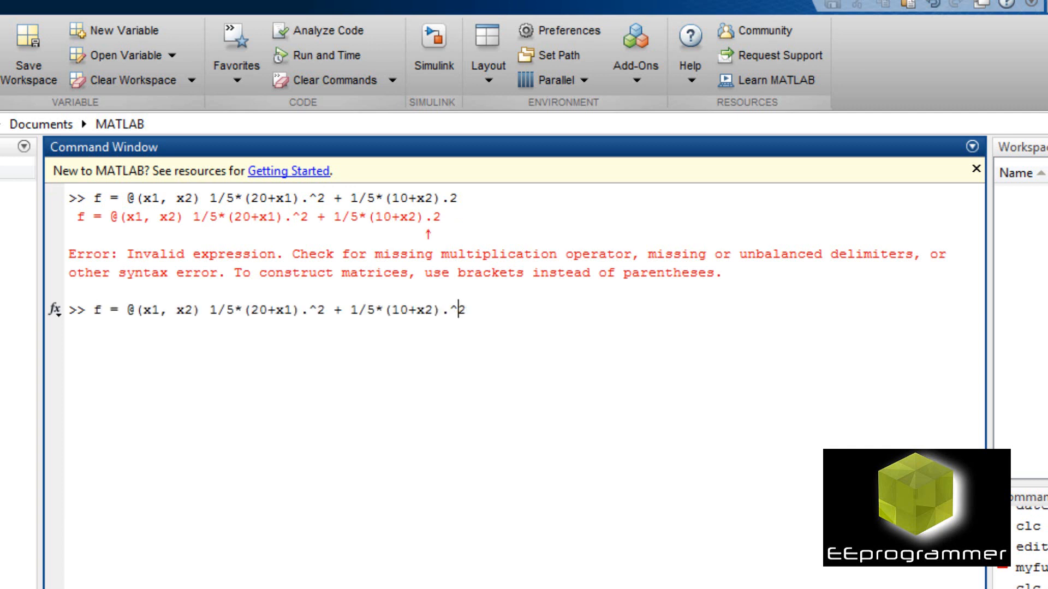
key("enter")
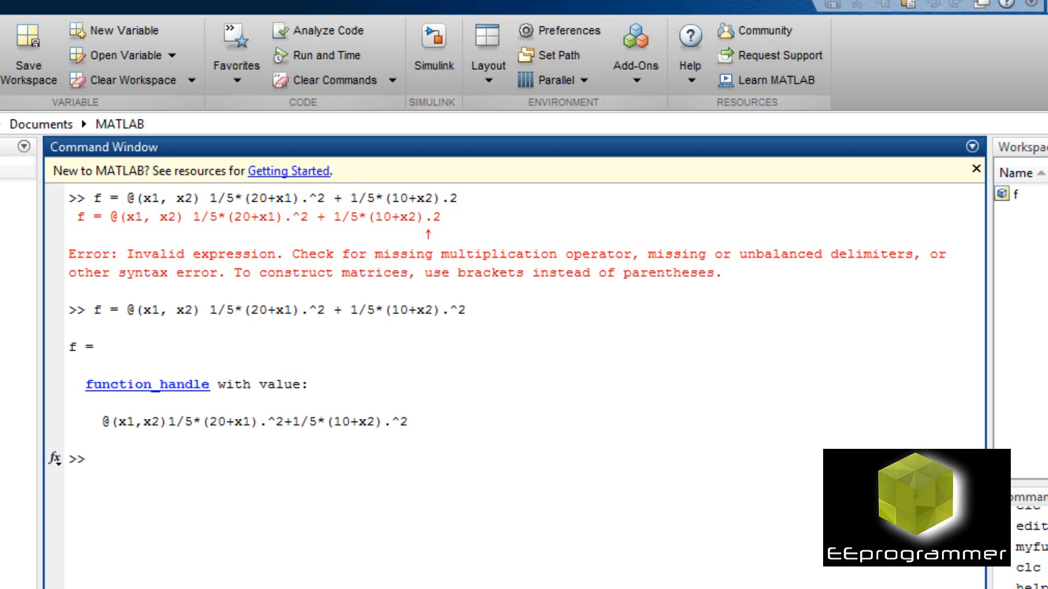
Clear the window and create [X1, X2] = meshgrid(-50:1:50,-50:1:50).
type("clc")
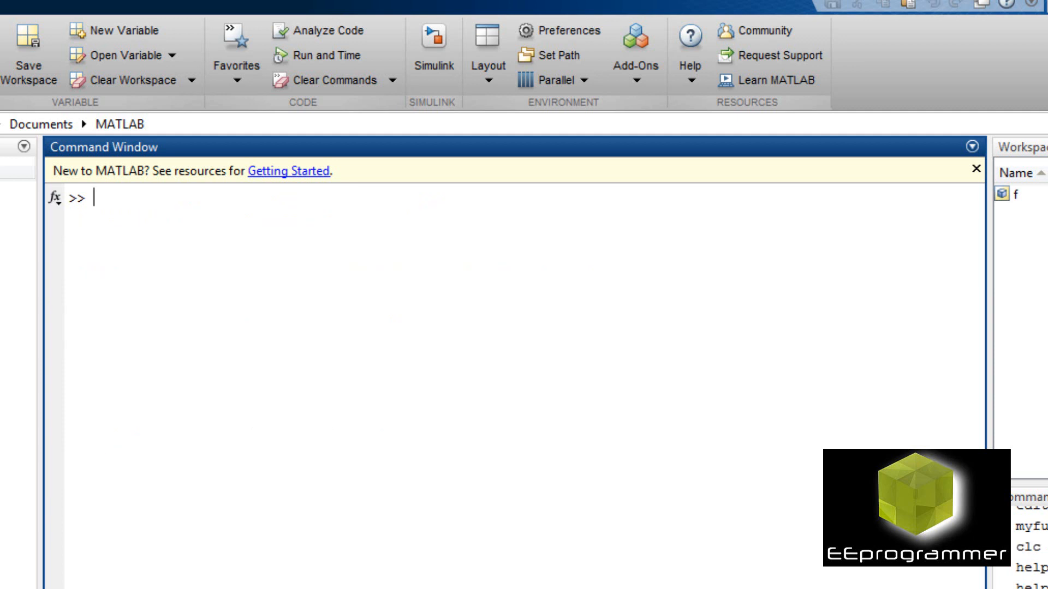
type("[")
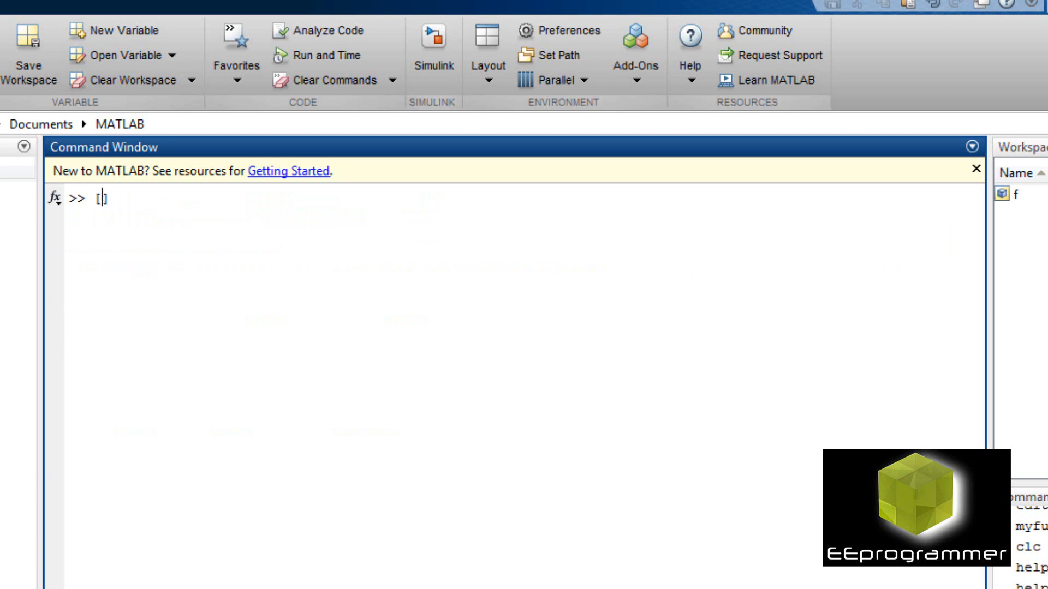
type("X1, X")
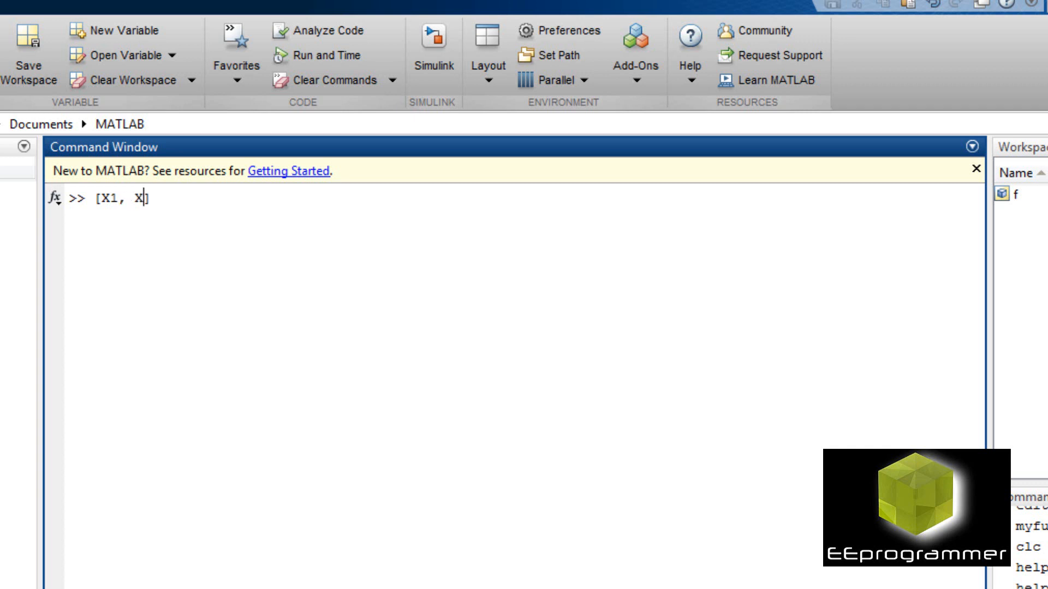
type("2] =")
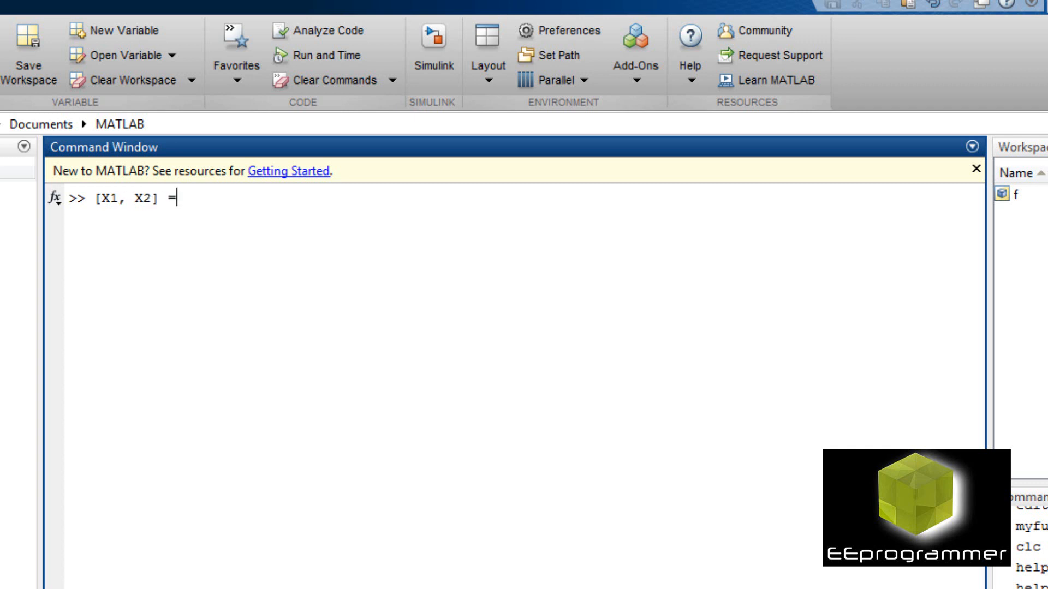
type("mesg")
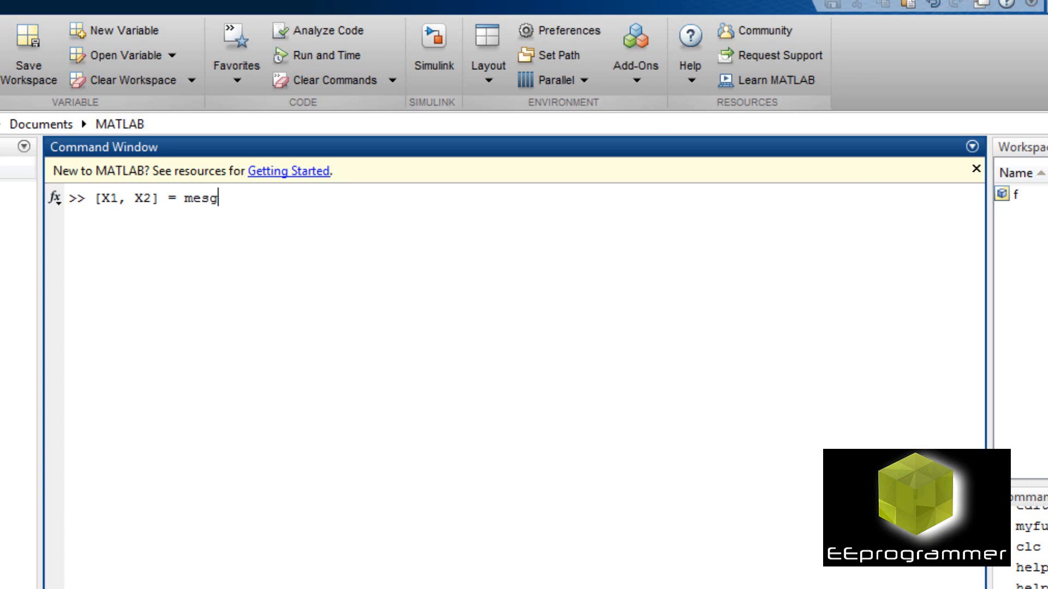
type("h")
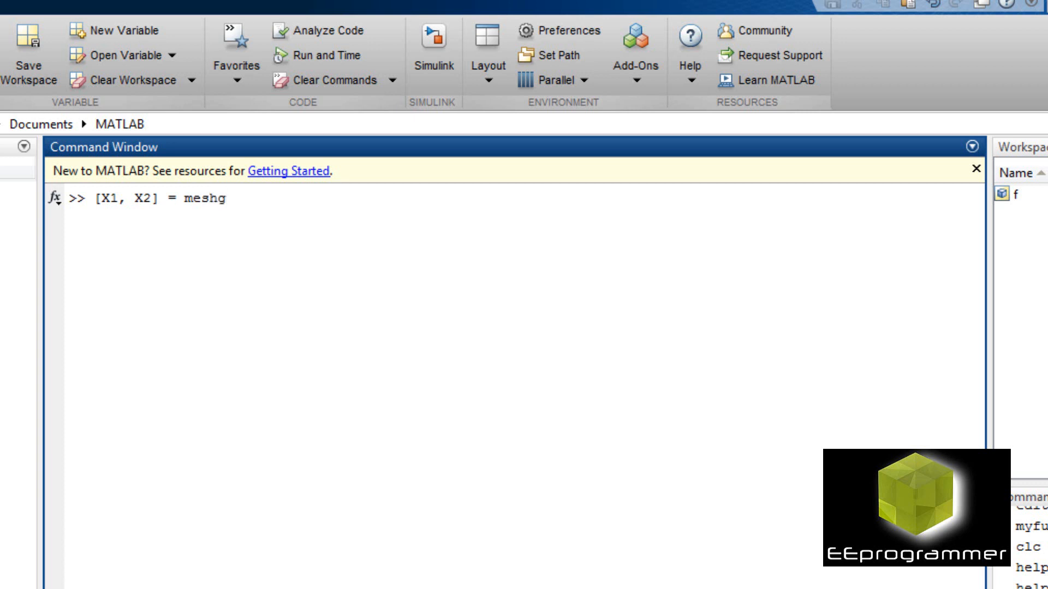
type("rid")
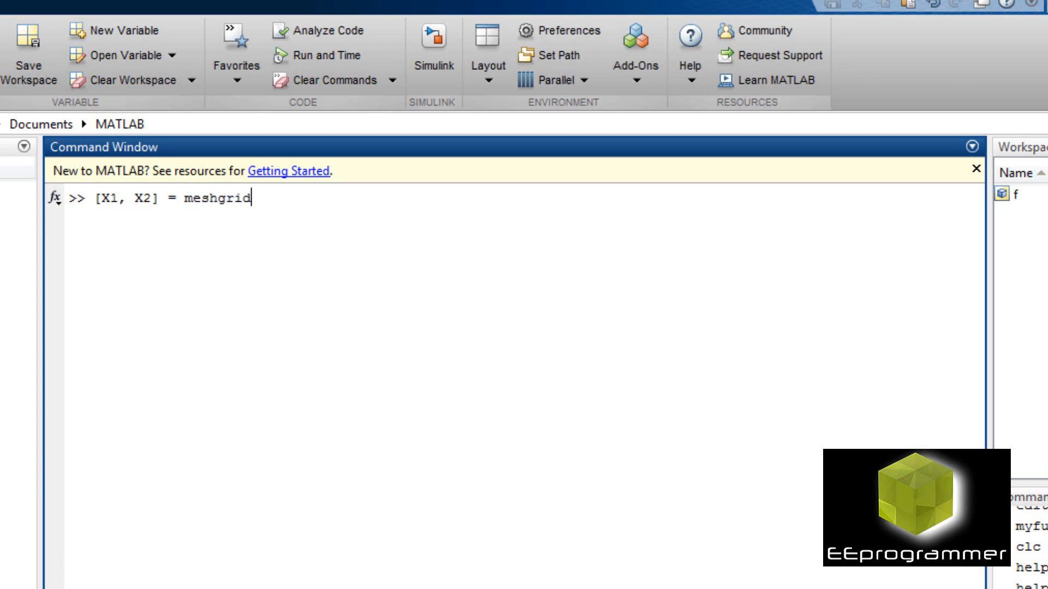
type("(-5")
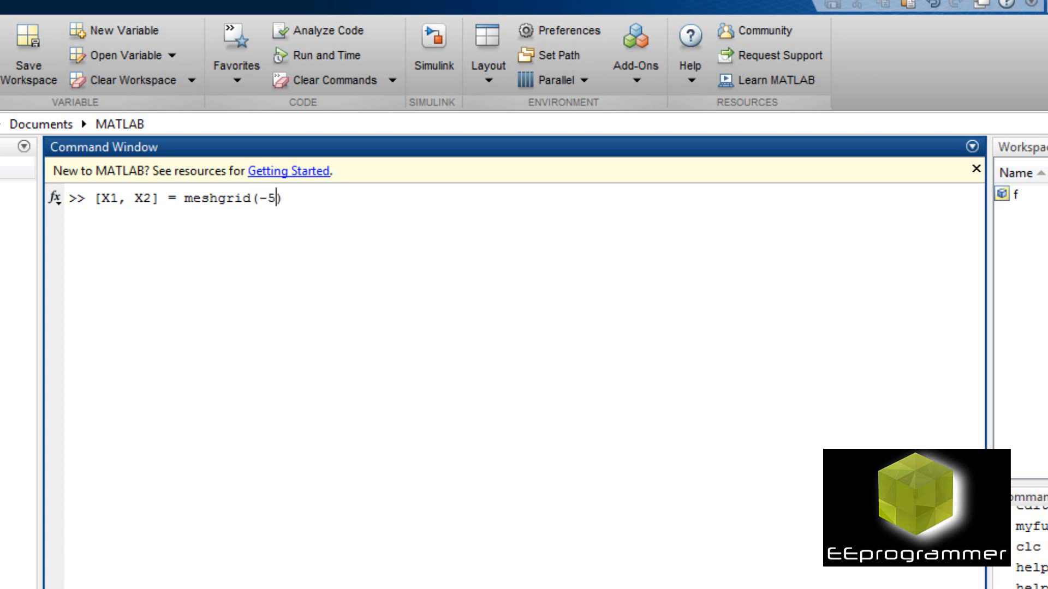
type("0:1:50")
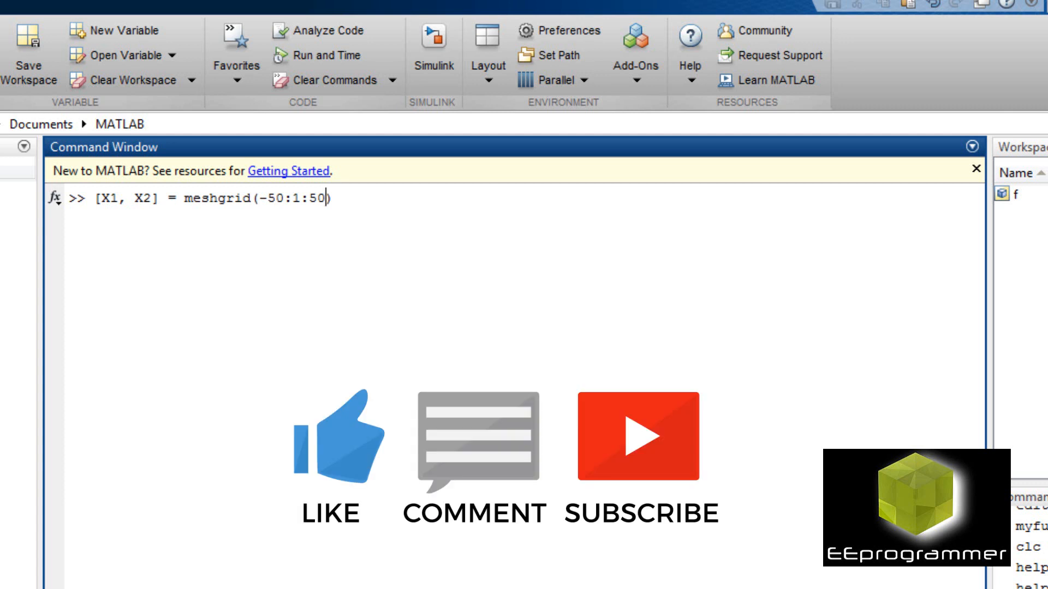
type(",-50)")
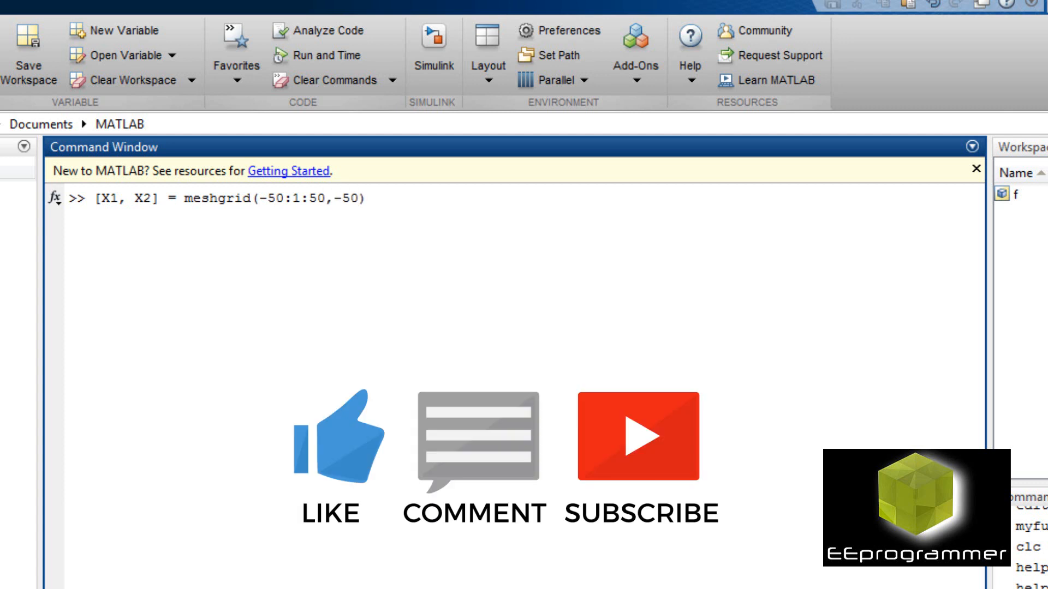
type("1:")
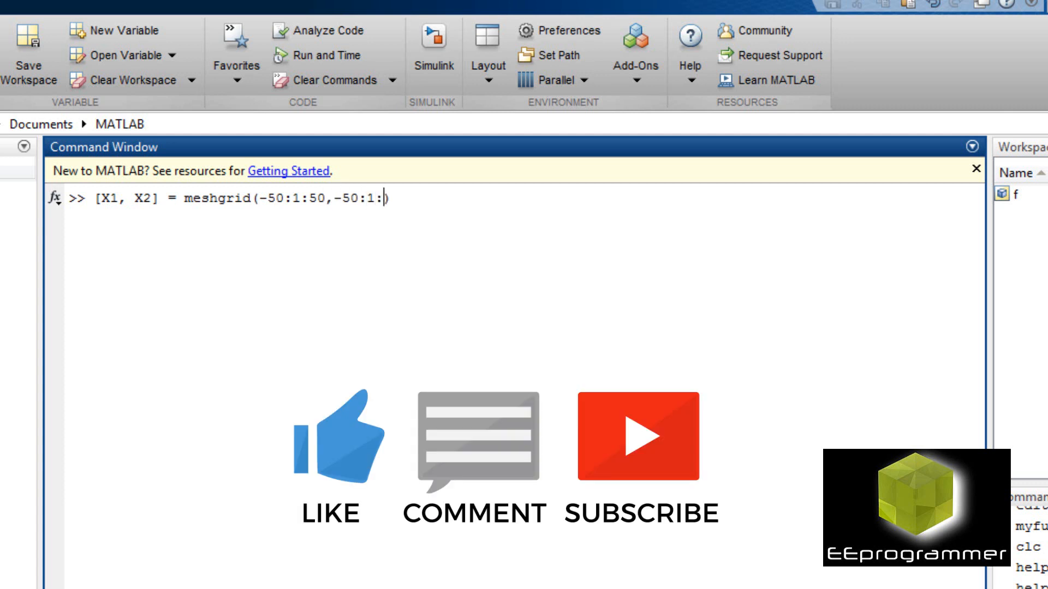
type("50)")
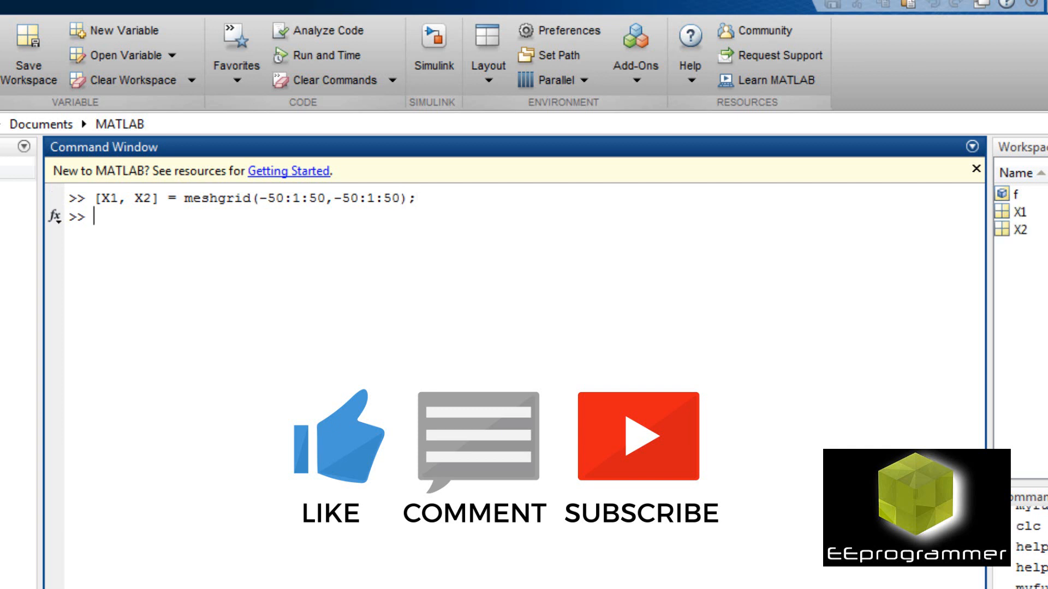
Evaluate Z = f(X1, X2); over the grid.
type("z")
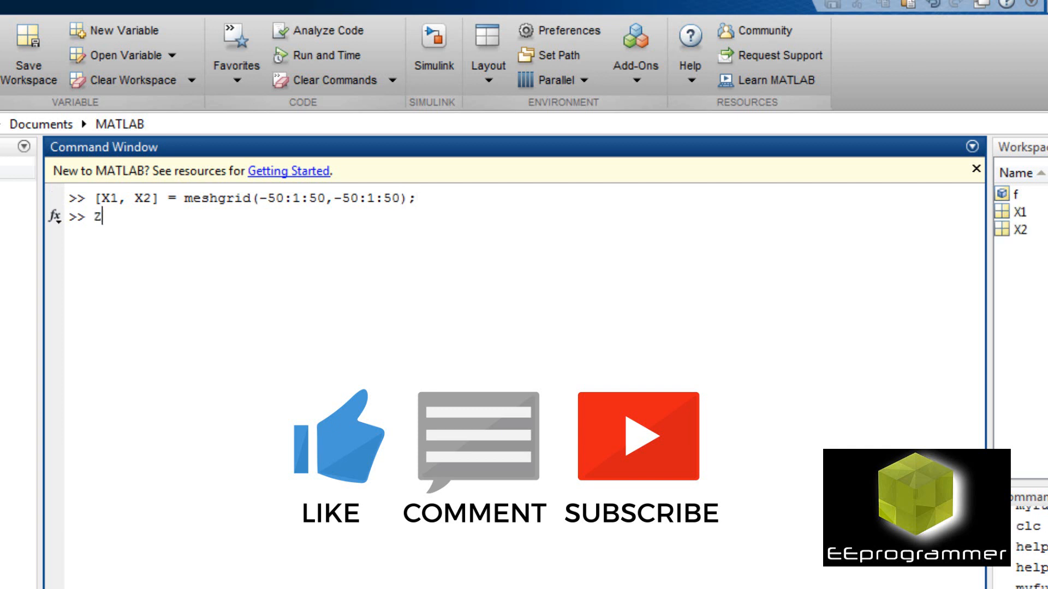
type("= f")
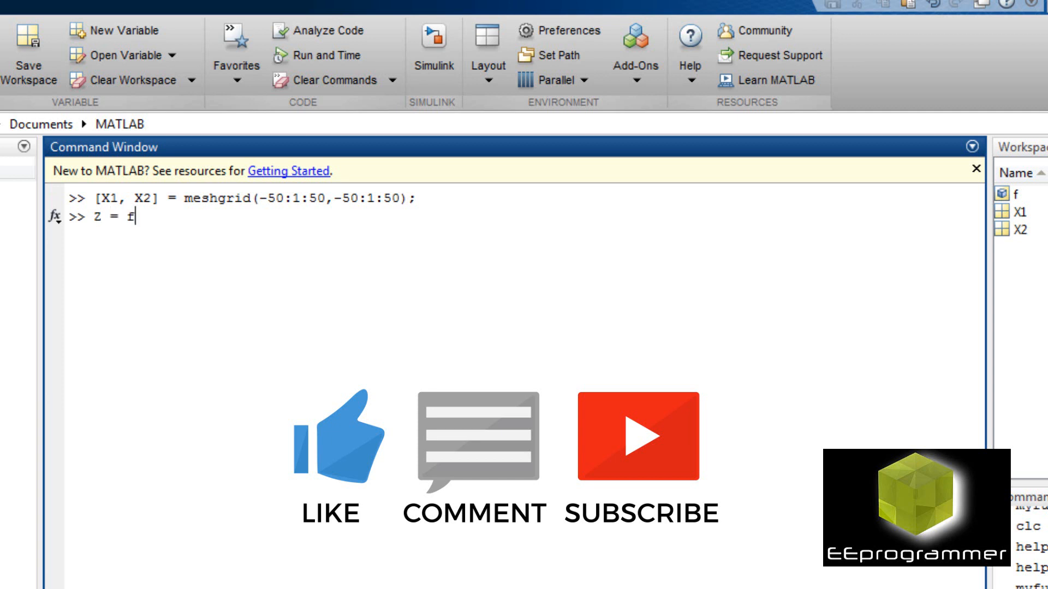
type("()")
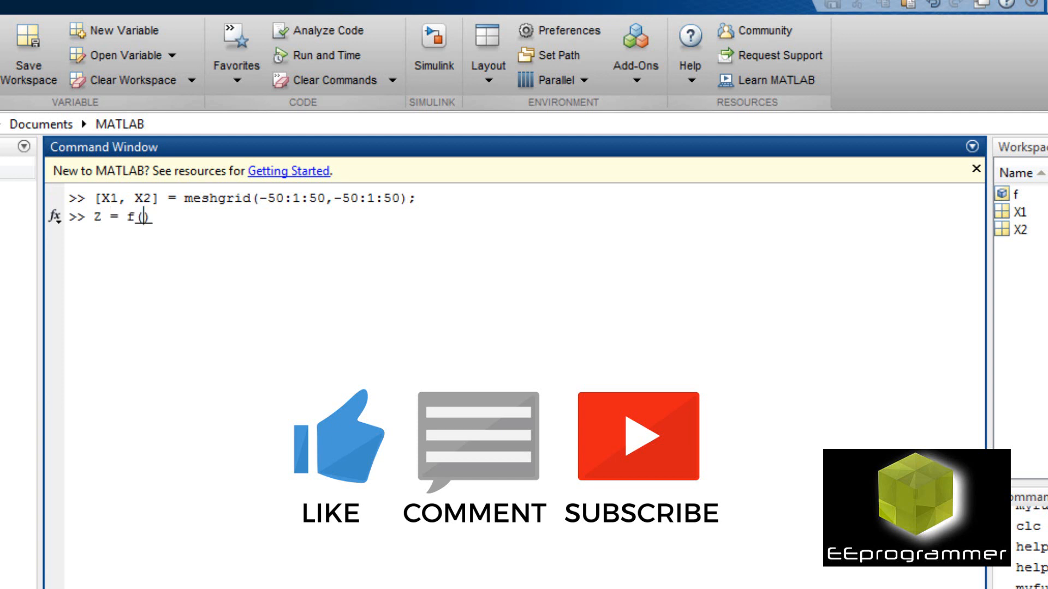
type("X1)")
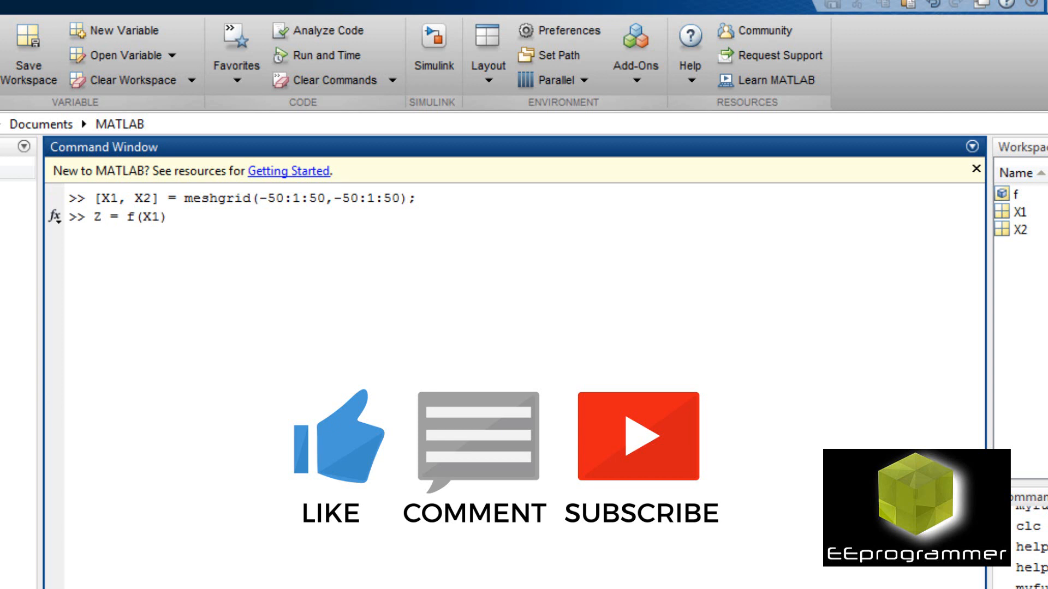
type(", X)")
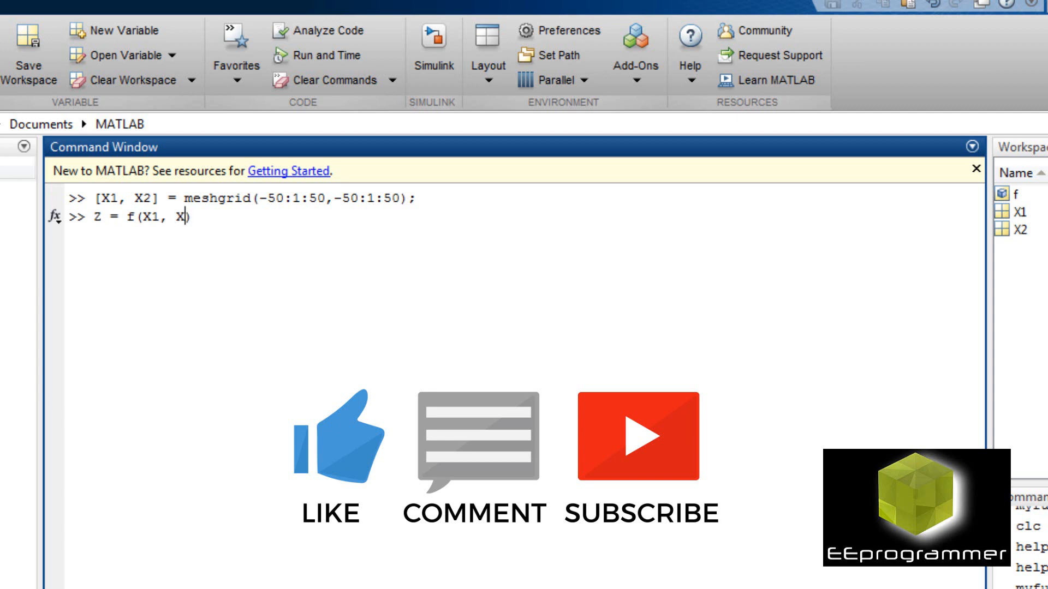
type("2);")
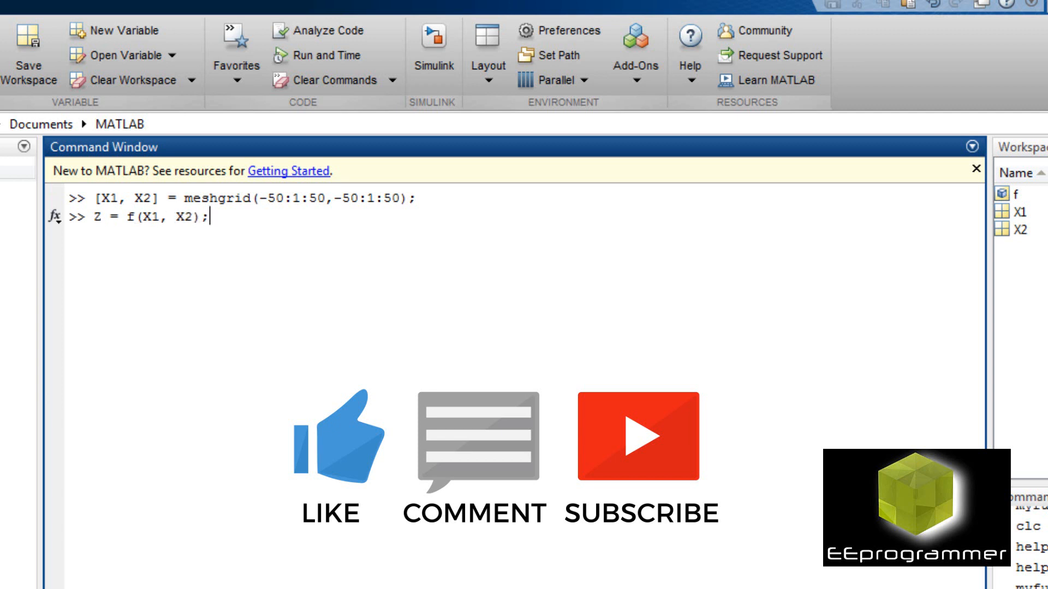
Start the surf(X1, ... command for plotting the surface.
type("su")
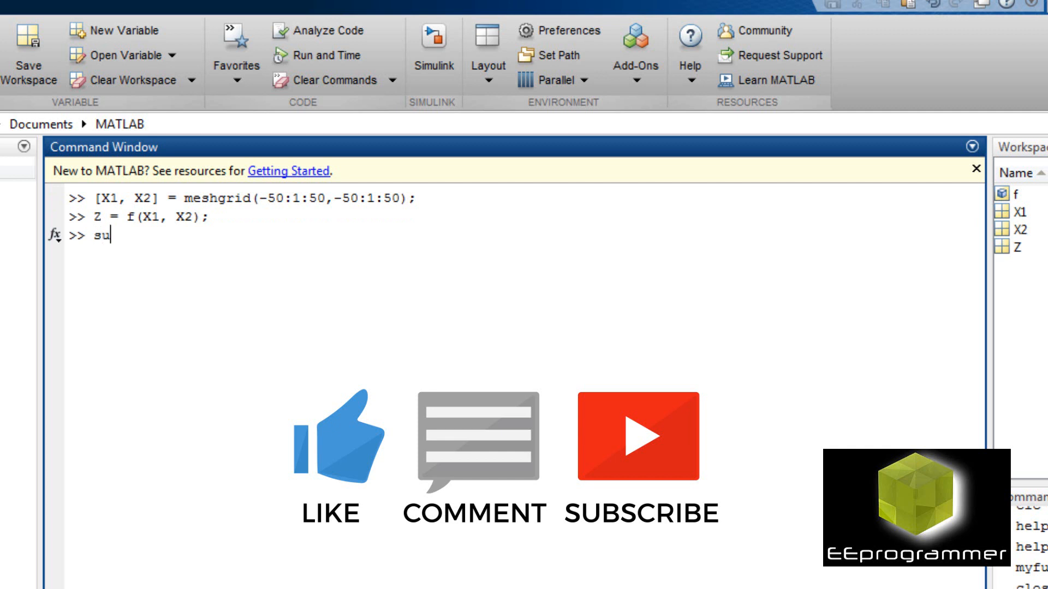
type("rf()")
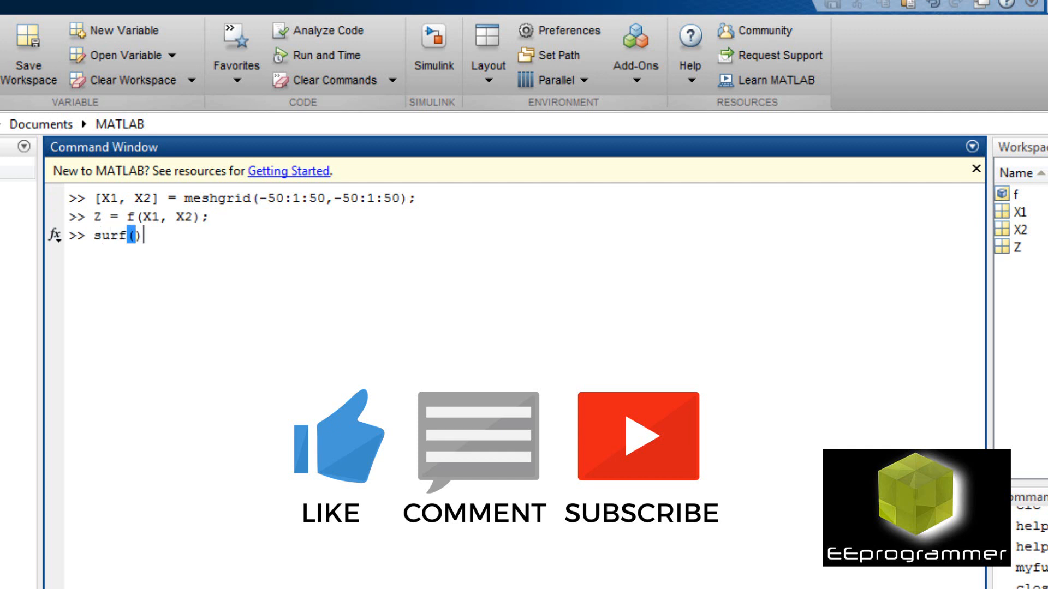
type("X1, X2,")
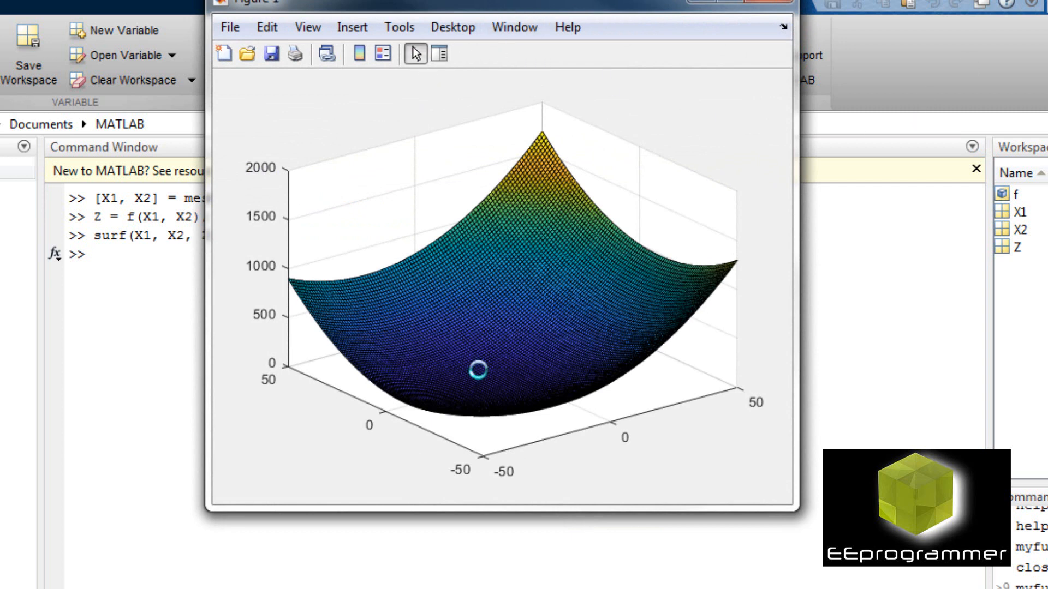
Inspect the bowl-shaped surf(X1, X2, Z) figure and close it.
left_click(479, 372)
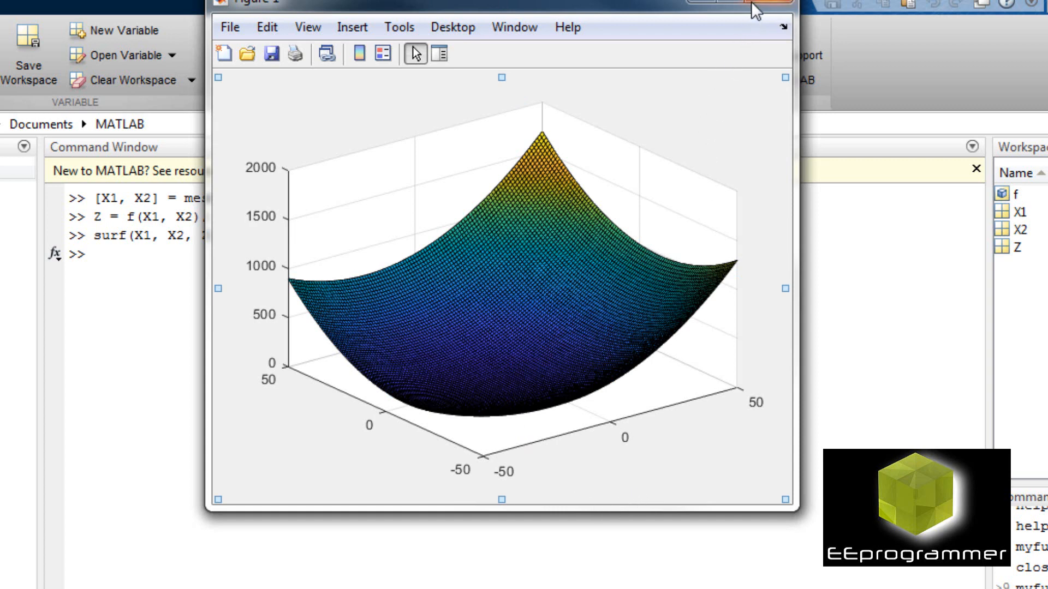
left_click(776, 4)
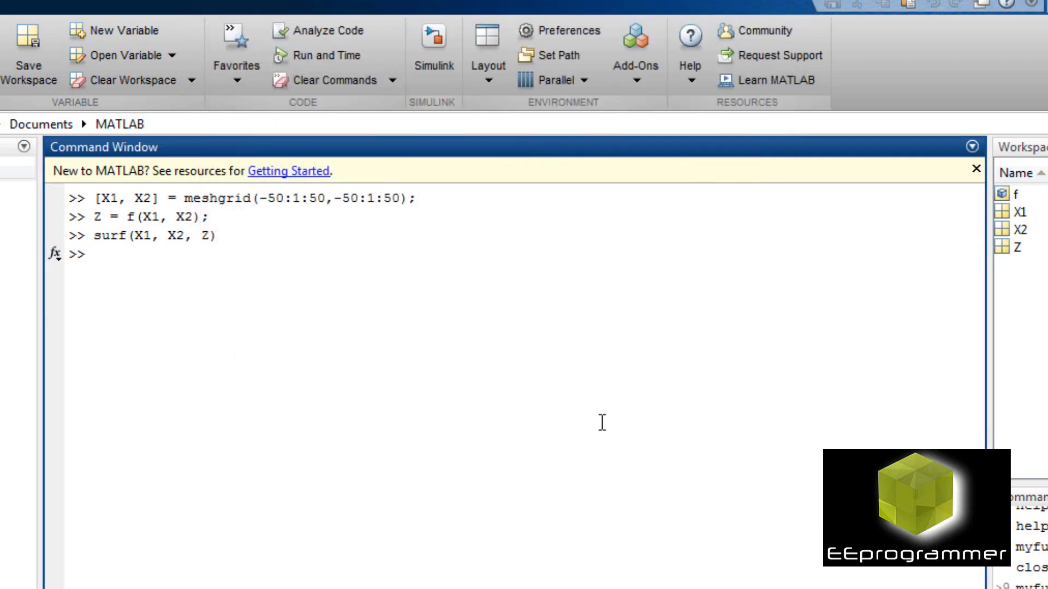
Clear the window, rerun meshgrid and redefine f as @(x) using x(1) and x(2).
type("clc")
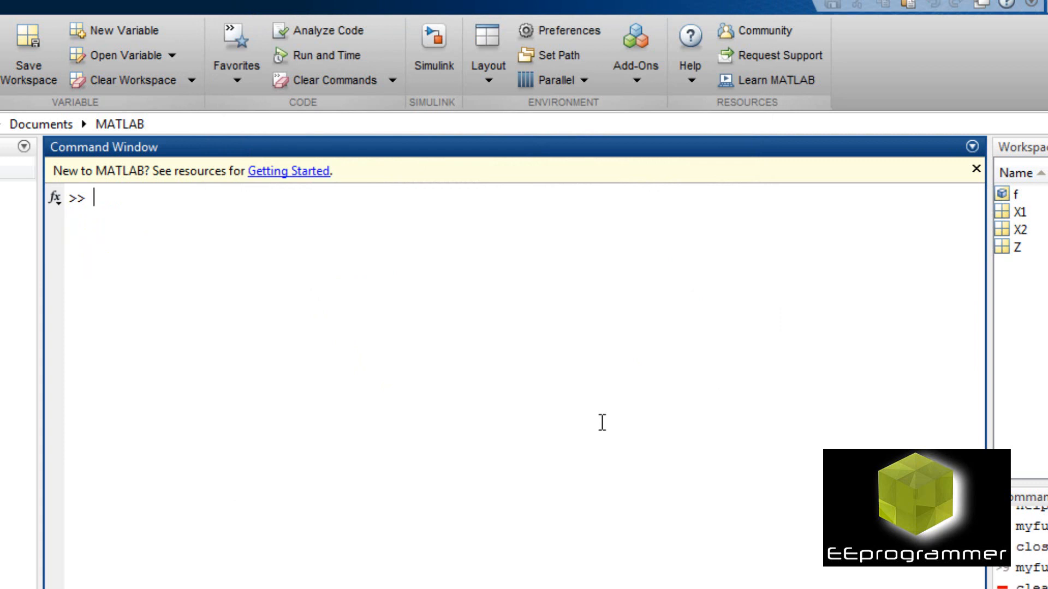
type("[X1, X2] = meshgrid(-50:1:50,-50:1:50);")
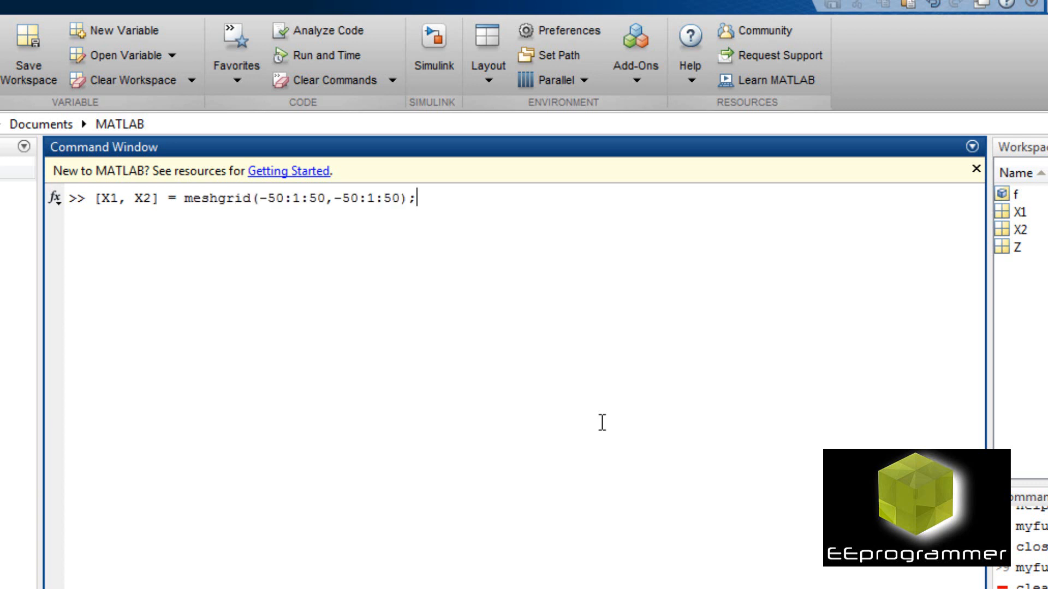
type("f = @(x1, x2) 1/5*(20+x1).^2 + 1/5*(10+x2).^2")
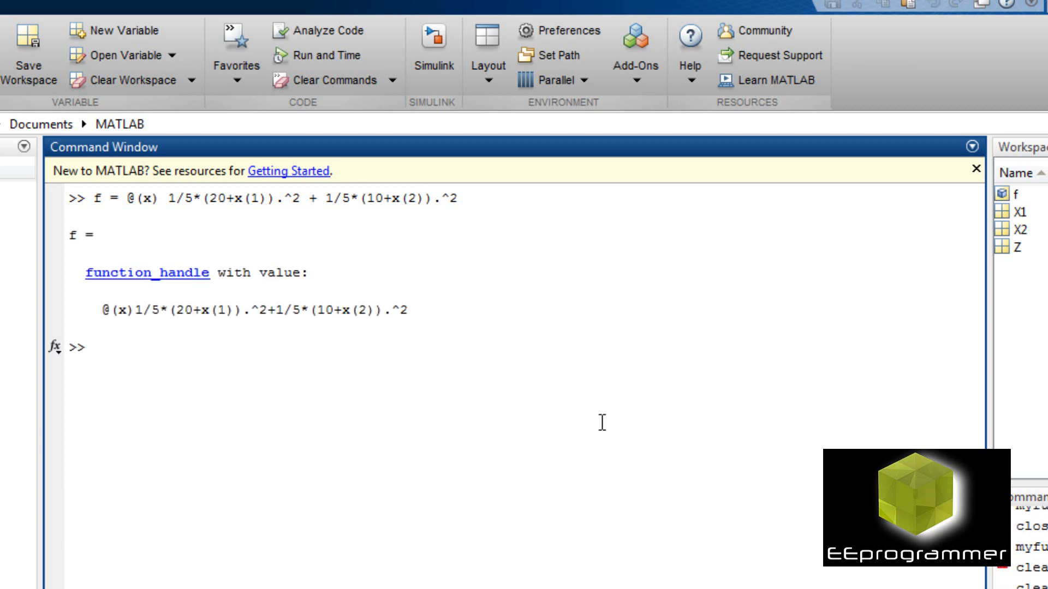
Run fminsearch(f,[0,0]) returning -20, -10, then start a call from [5,20].
type("fminsea")
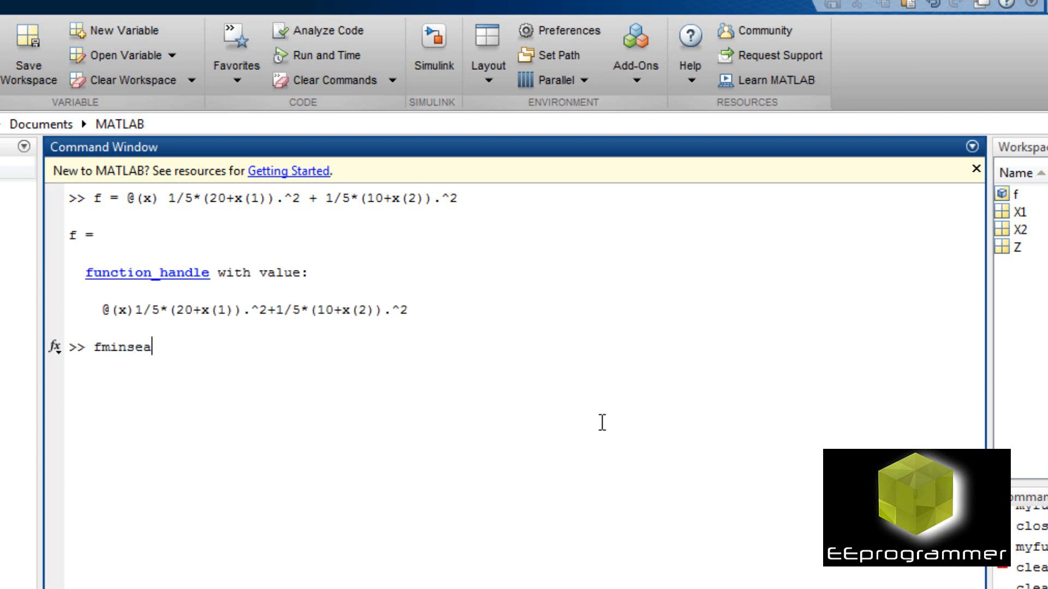
type("rch()")
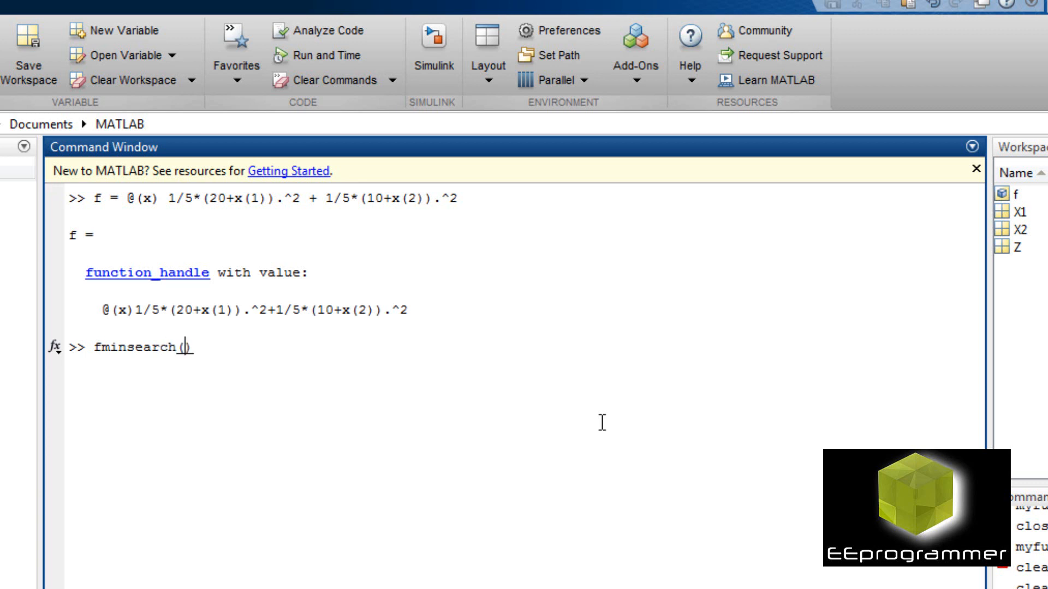
type("f,")
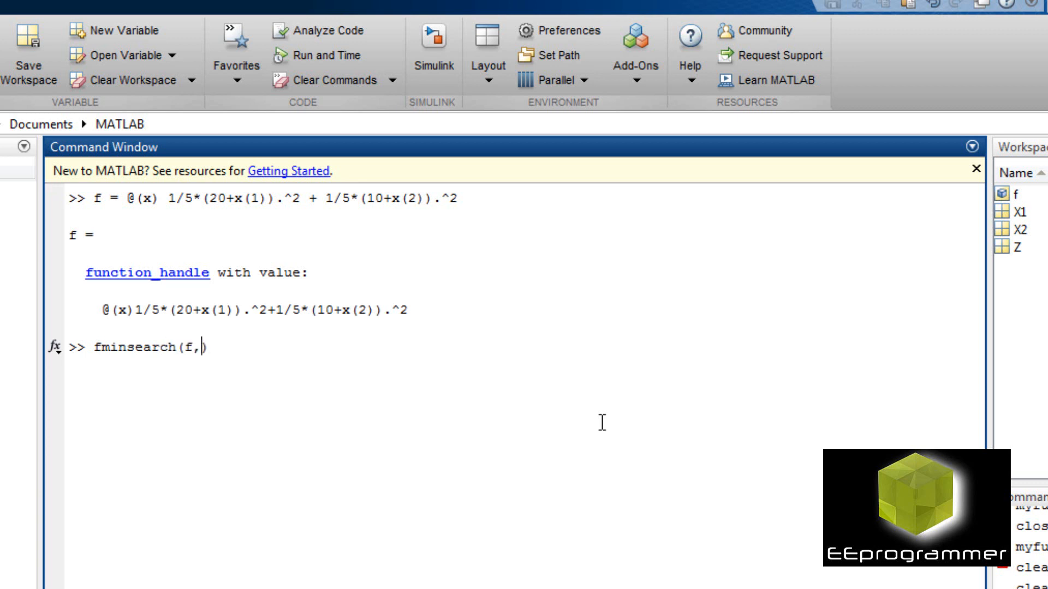
type("[0,0")
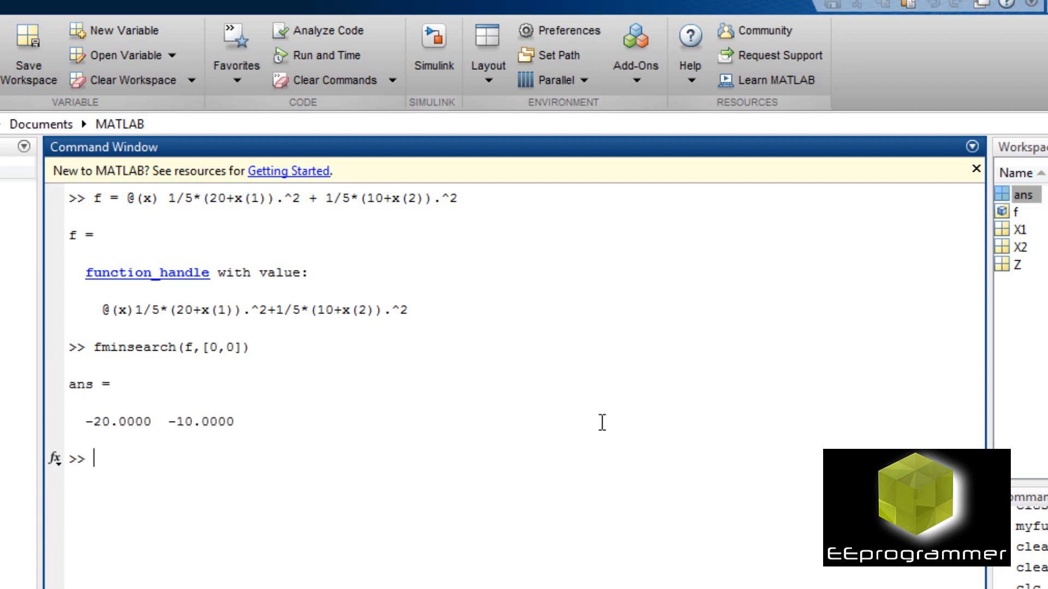
type("fminsearch(f,[0,0])")
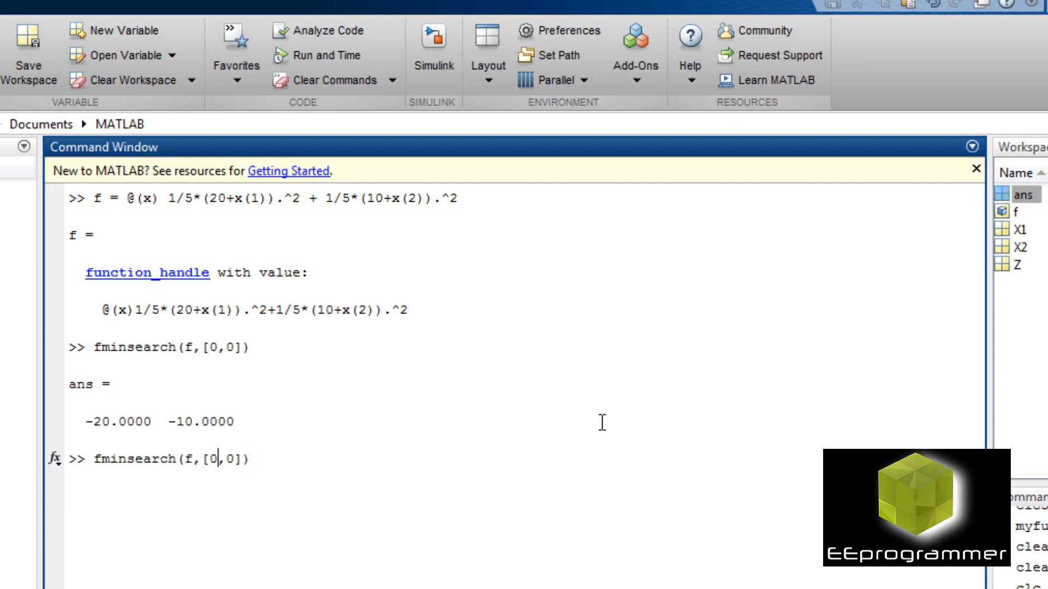
type("5,2")
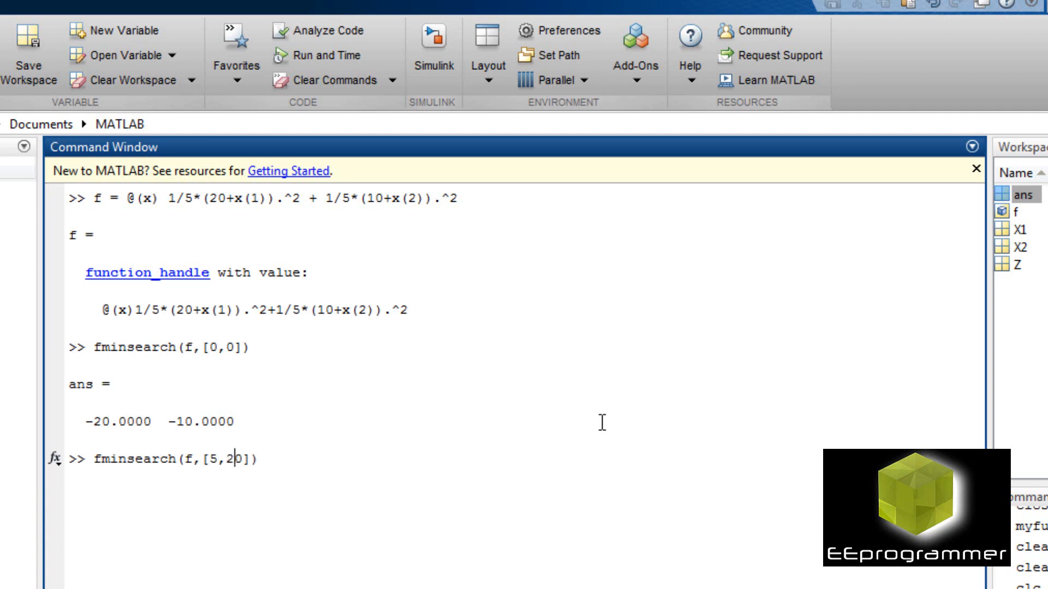